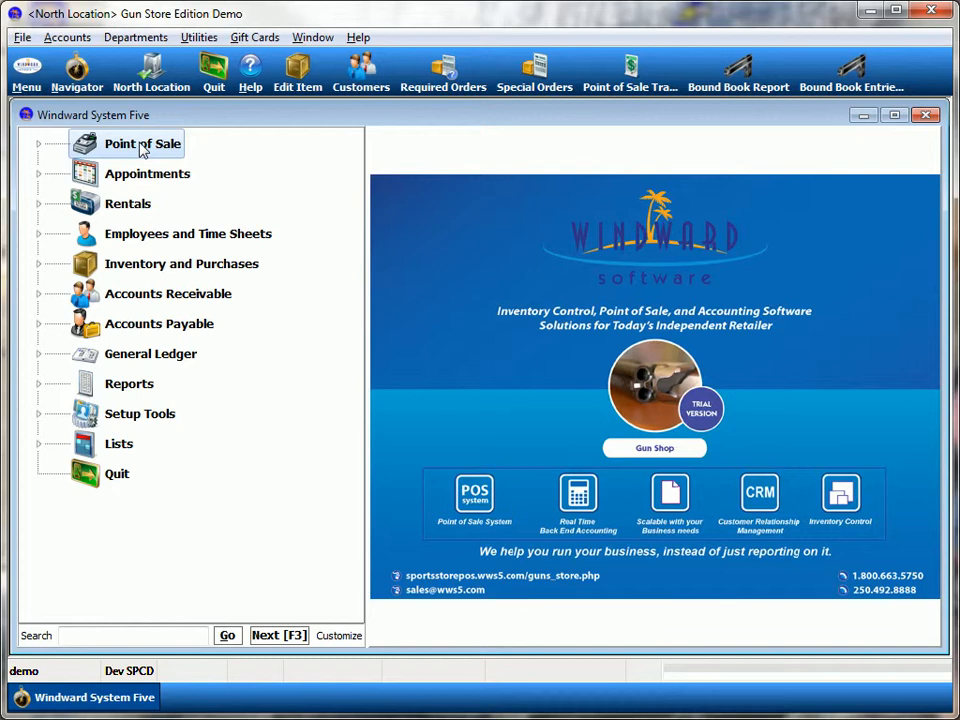
# - Search Part Find to list the Glock 17 and Glock 36 pistols with prices and quantities
pyautogui.click(142, 144)
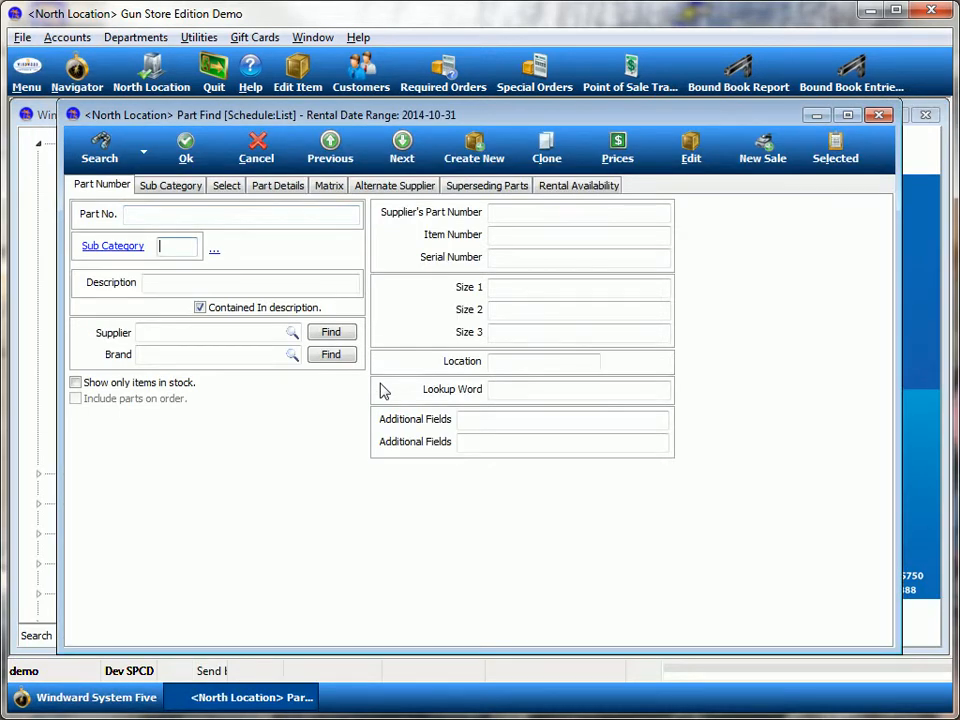
pyautogui.click(228, 184)
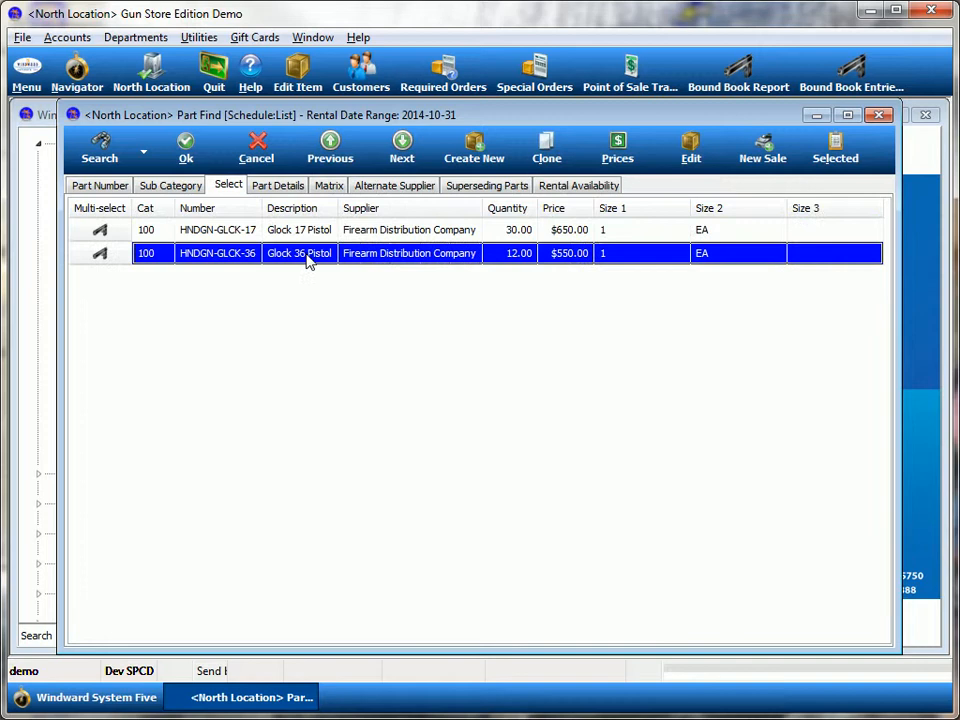
pyautogui.moveTo(300, 252)
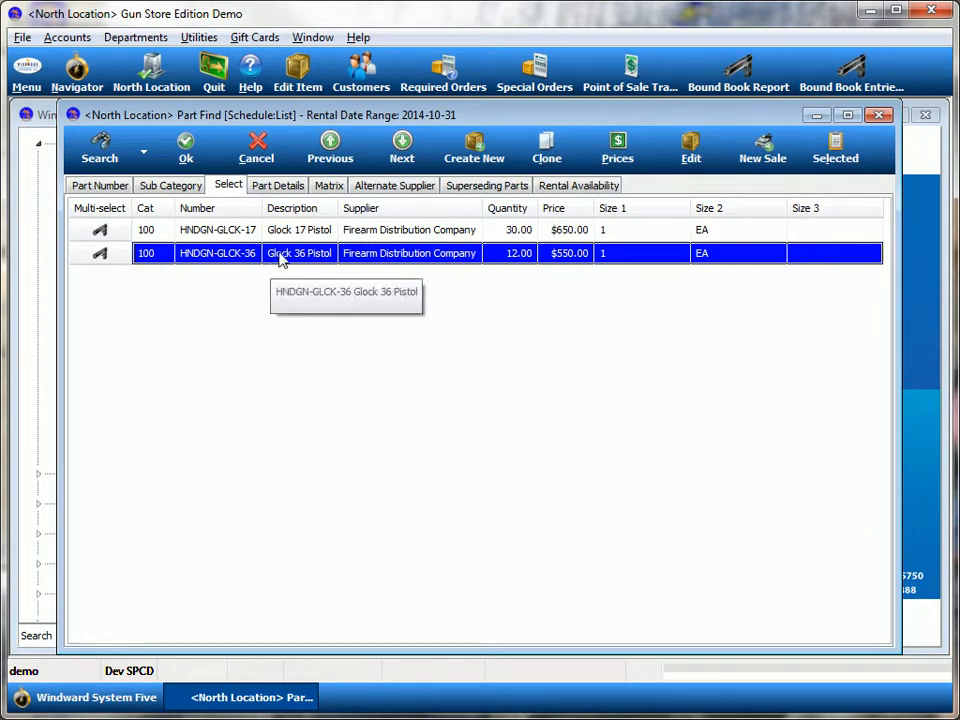
pyautogui.moveTo(520, 268)
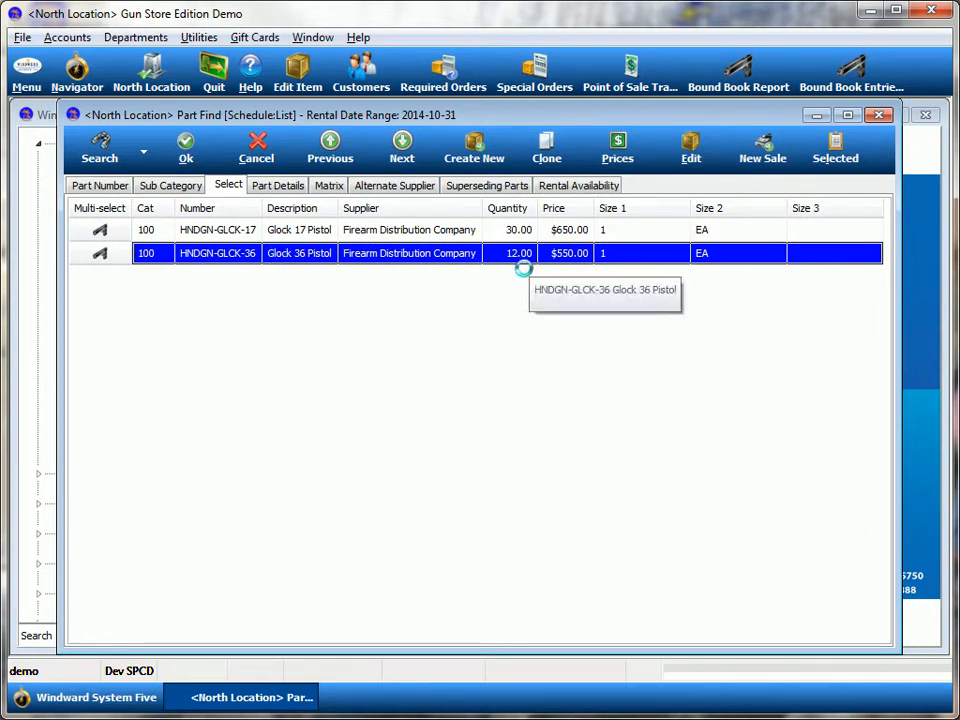
pyautogui.doubleClick(298, 252)
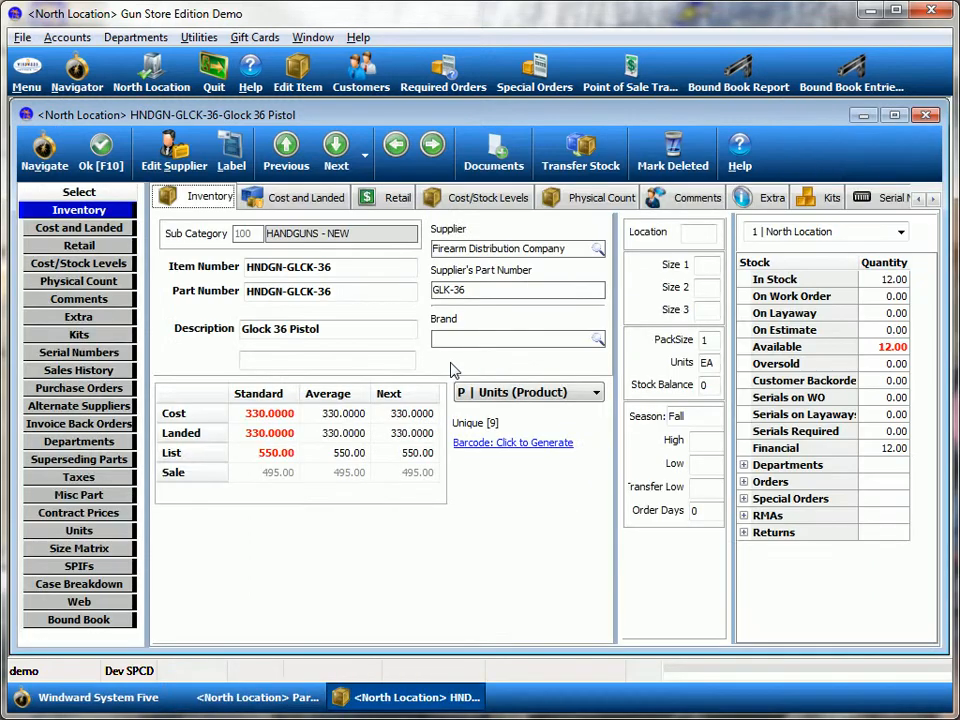
pyautogui.click(78, 512)
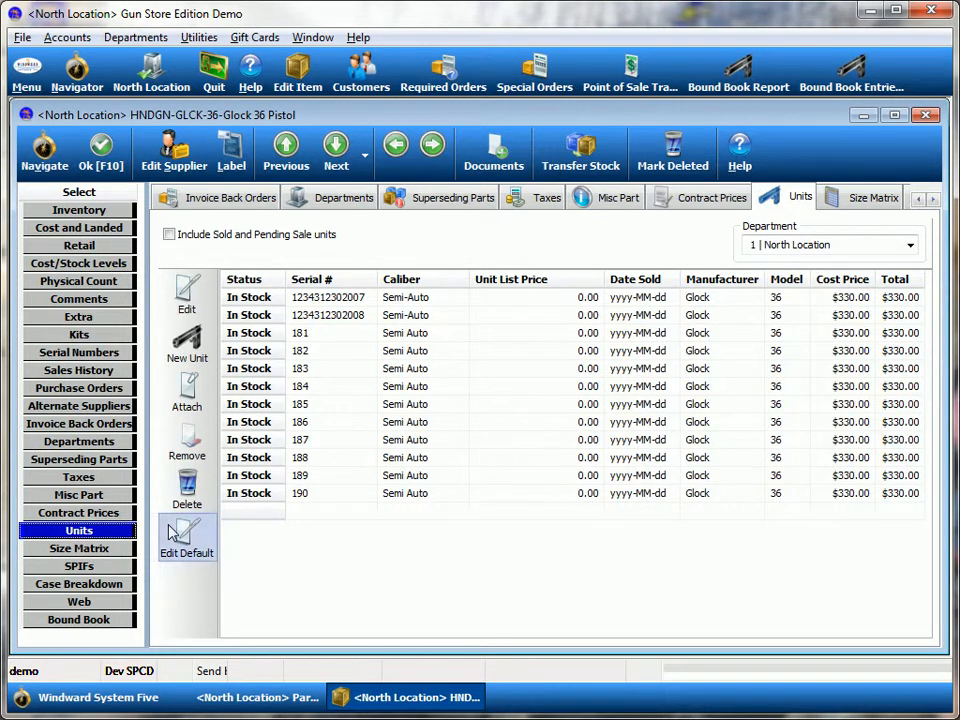
pyautogui.click(188, 540)
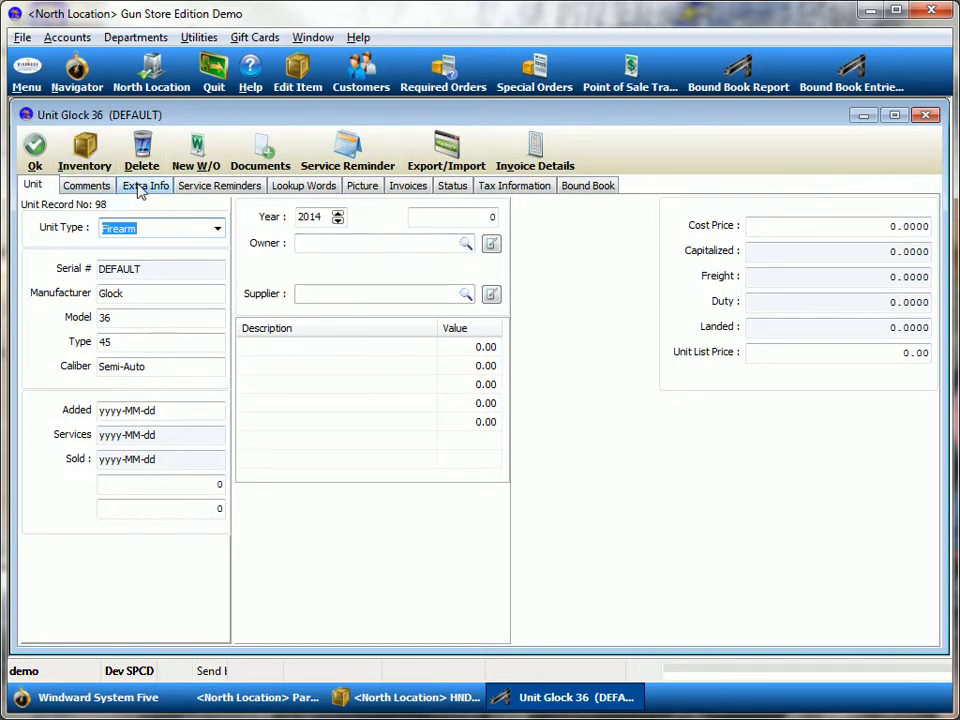
pyautogui.click(304, 184)
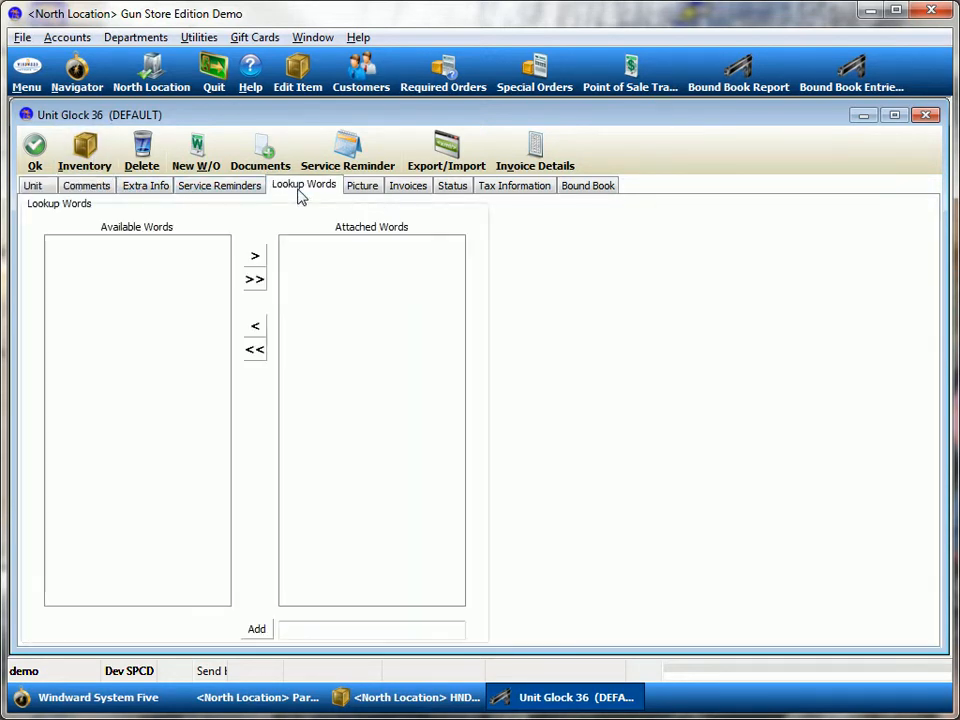
pyautogui.click(146, 184)
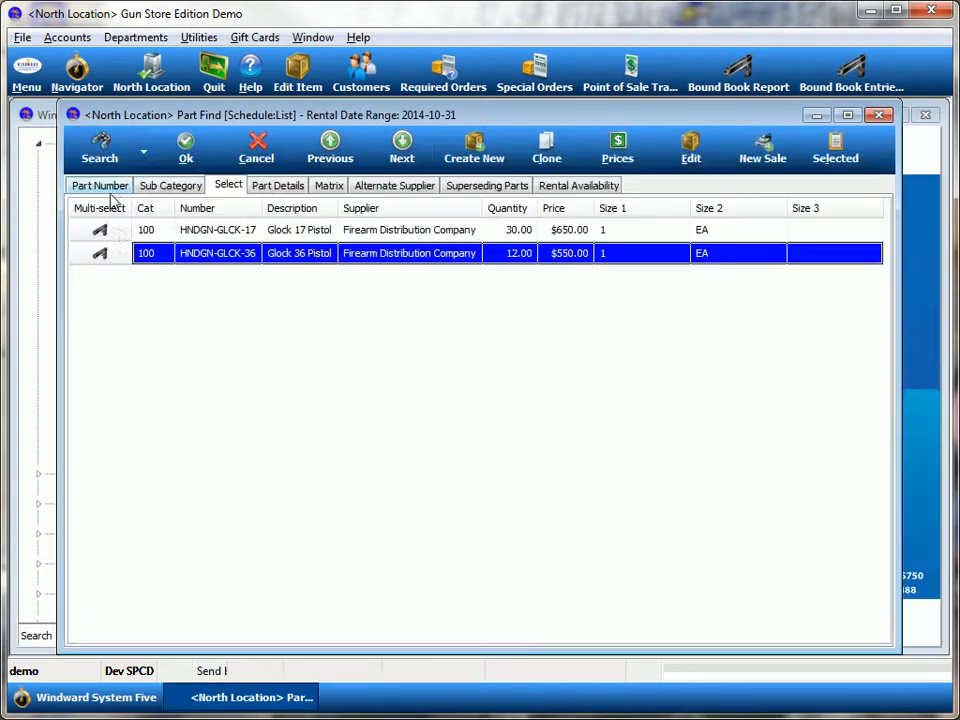
# - Start a new purchase order for the supplier found by searching 'fire'
pyautogui.click(256, 148)
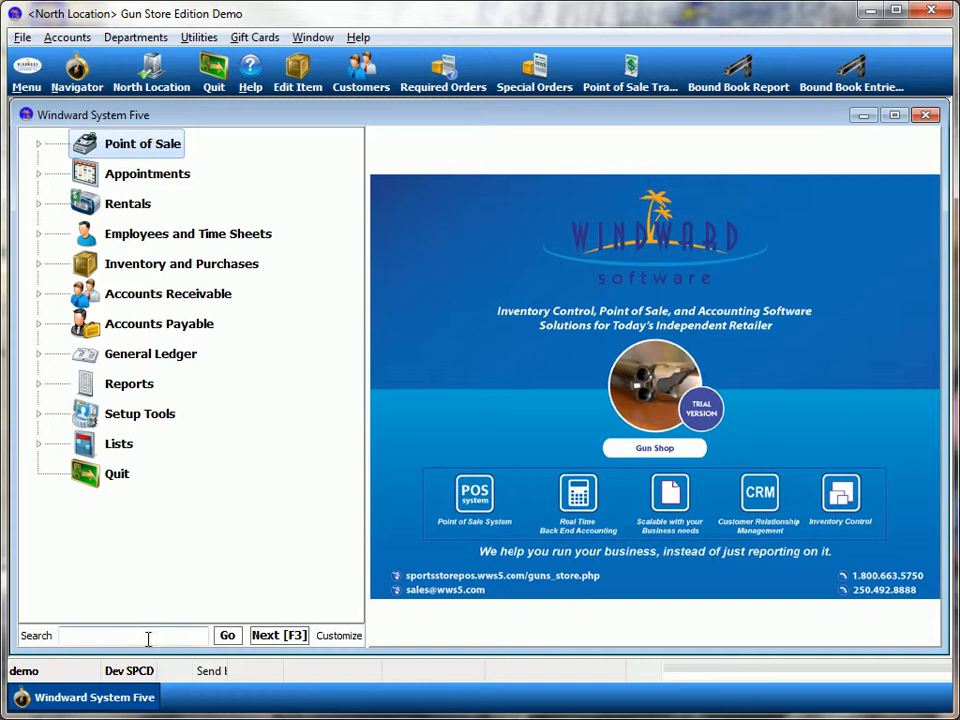
pyautogui.moveTo(112, 252)
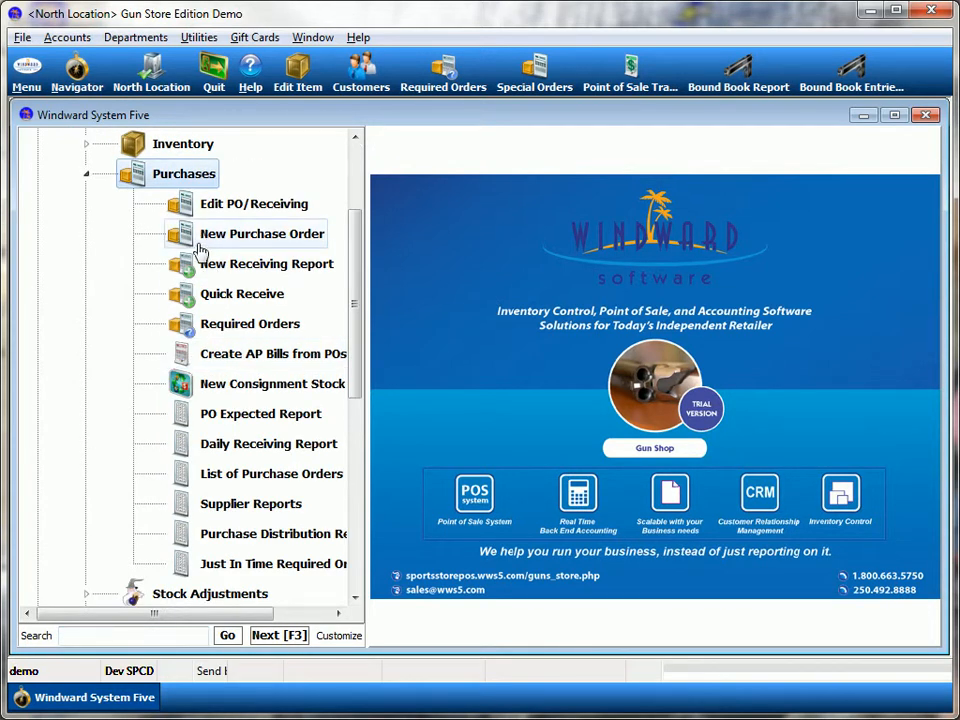
pyautogui.click(260, 232)
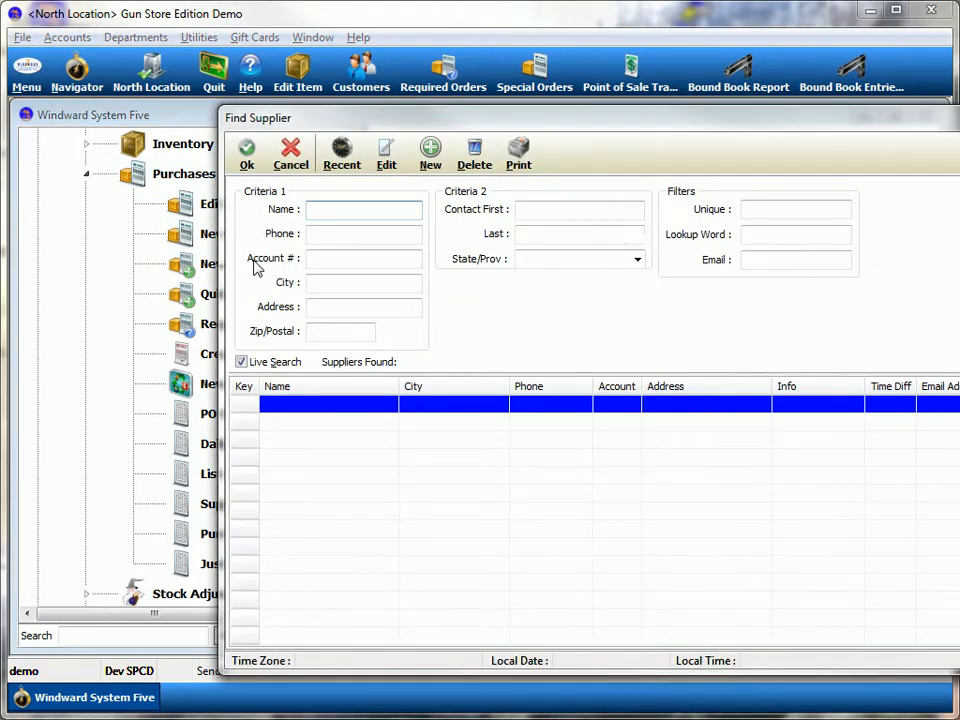
pyautogui.write('fire')
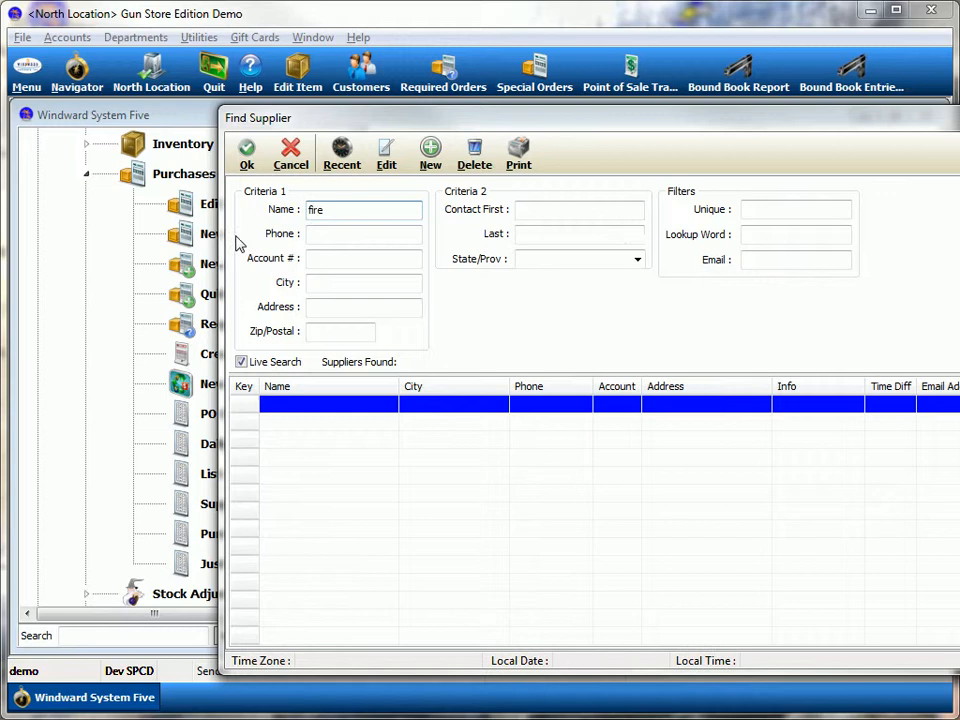
pyautogui.click(246, 156)
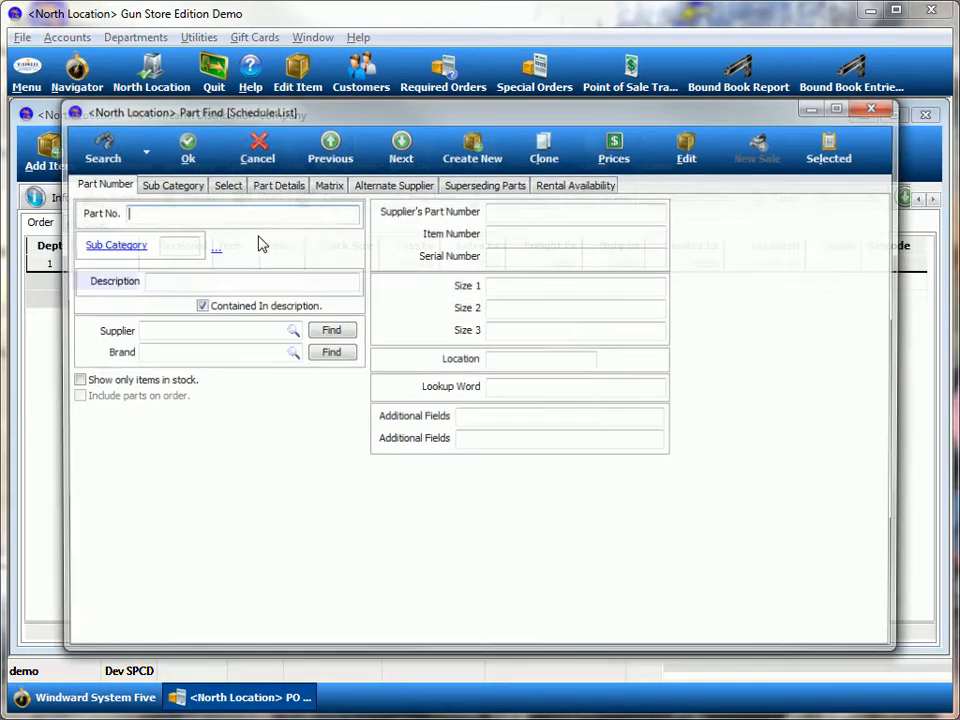
# - Add a GLK-36 line ordering 20 to purchase order 6 and begin sending it
pyautogui.click(228, 184)
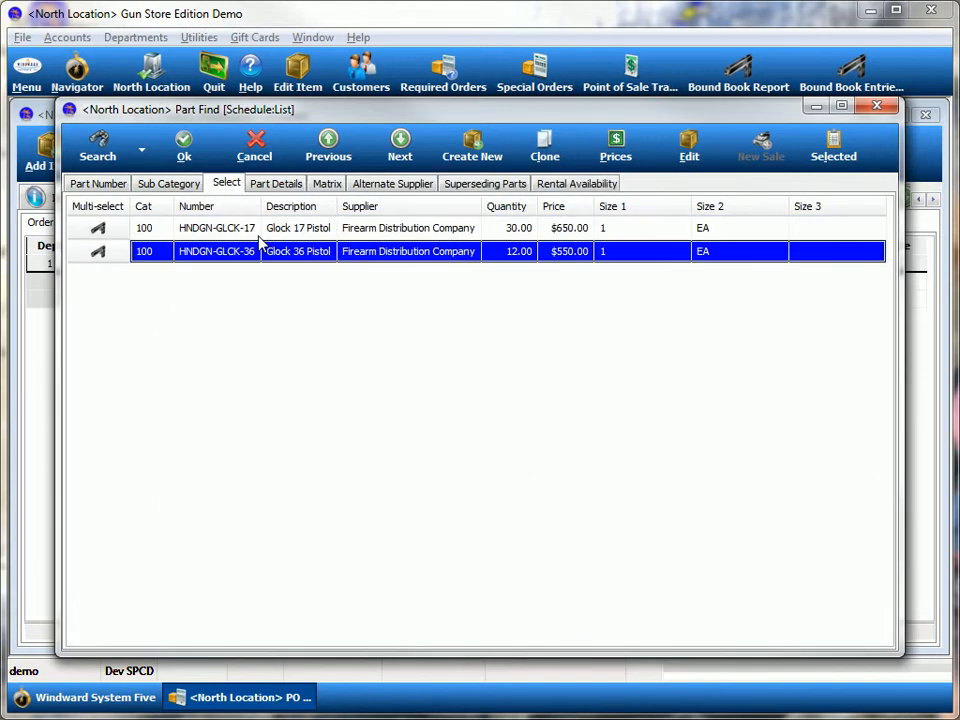
pyautogui.click(184, 144)
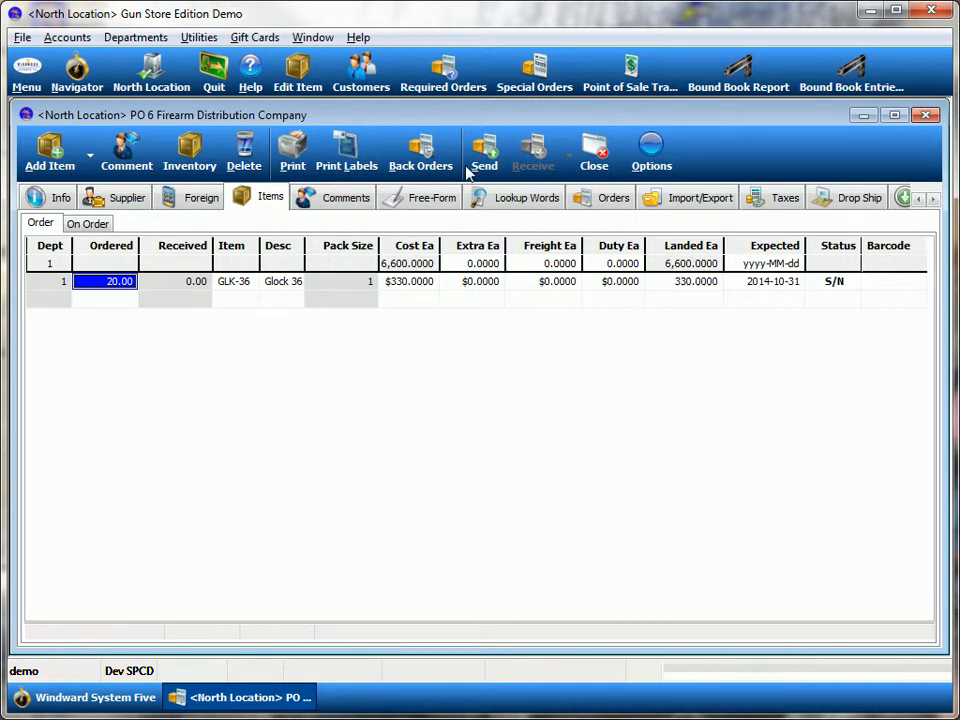
pyautogui.click(484, 152)
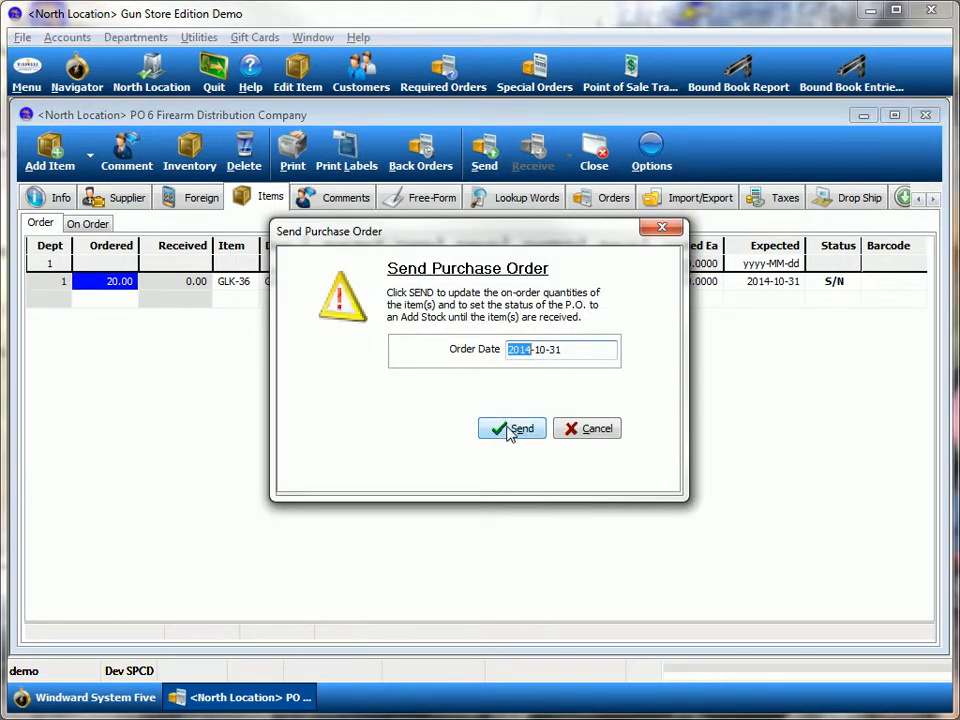
# - Send purchase order 6 dated 2014-10-31 and review its printout: 20 Glock 36 at 330.00, total 6,600.00
pyautogui.click(512, 428)
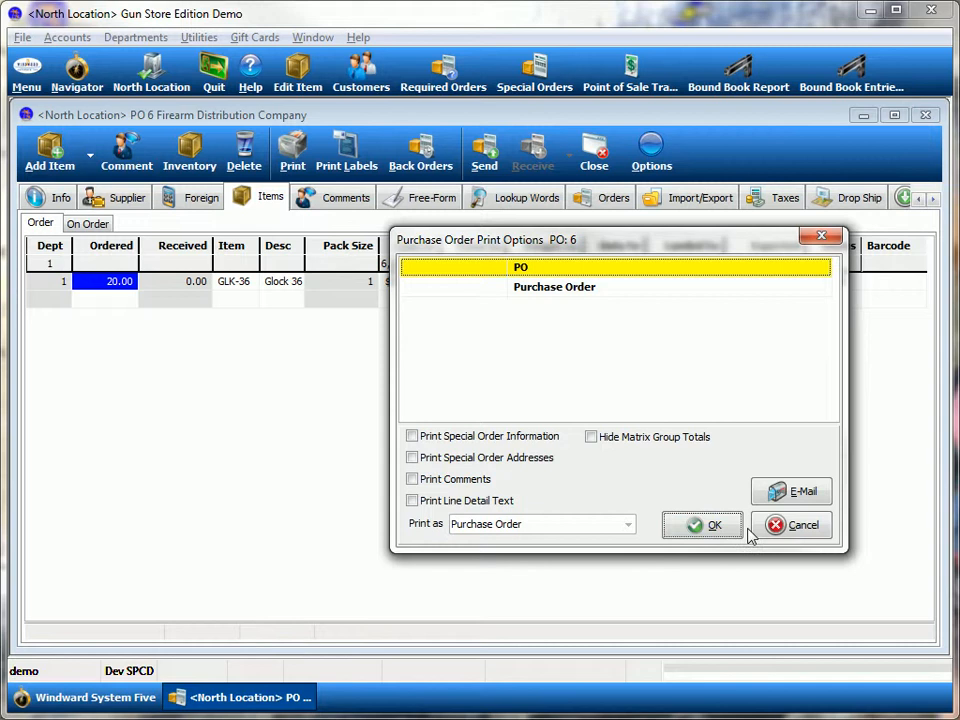
pyautogui.click(704, 524)
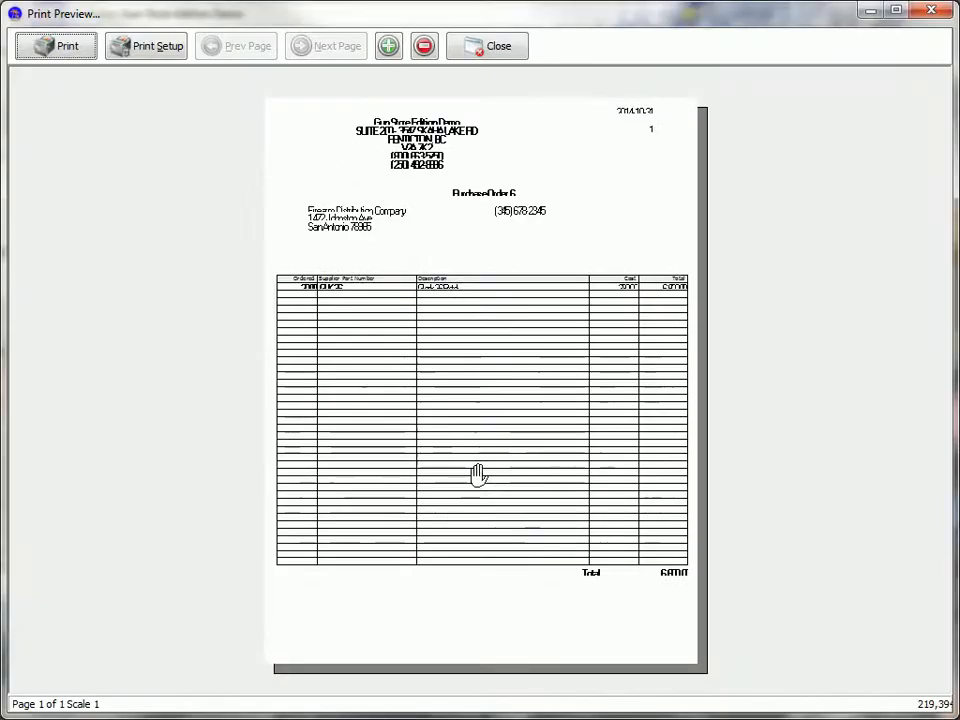
pyautogui.click(388, 46)
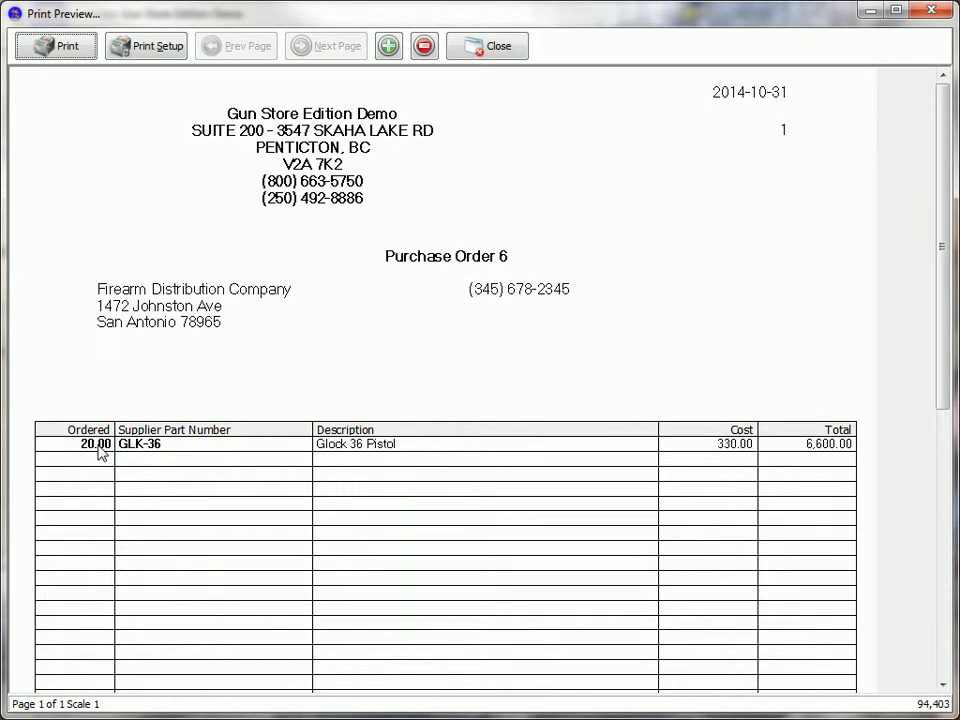
pyautogui.moveTo(724, 424)
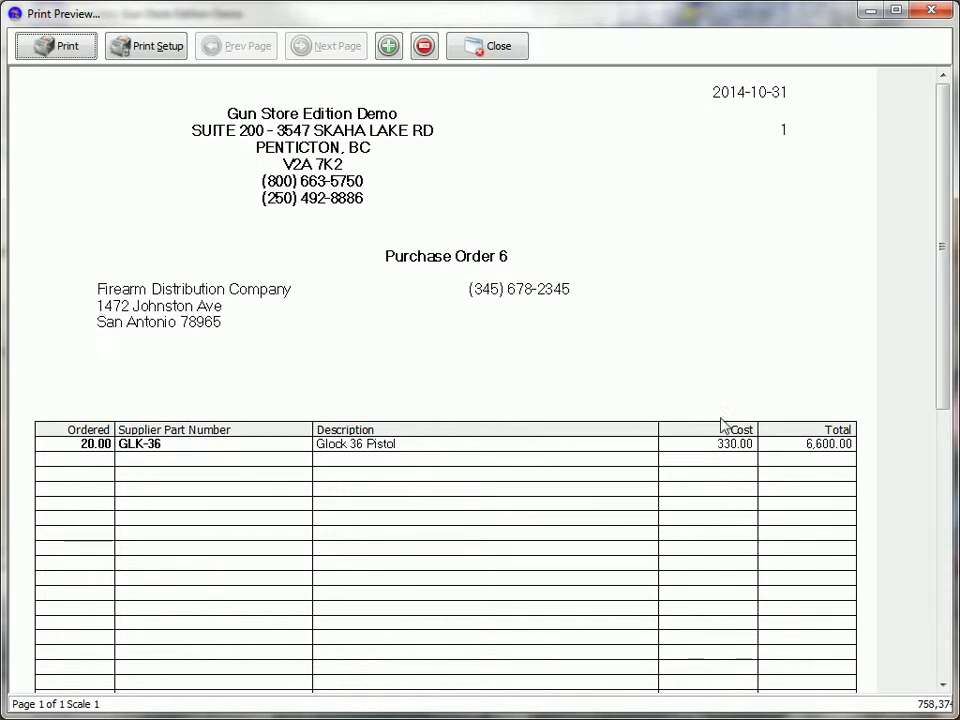
pyautogui.scroll(-3)
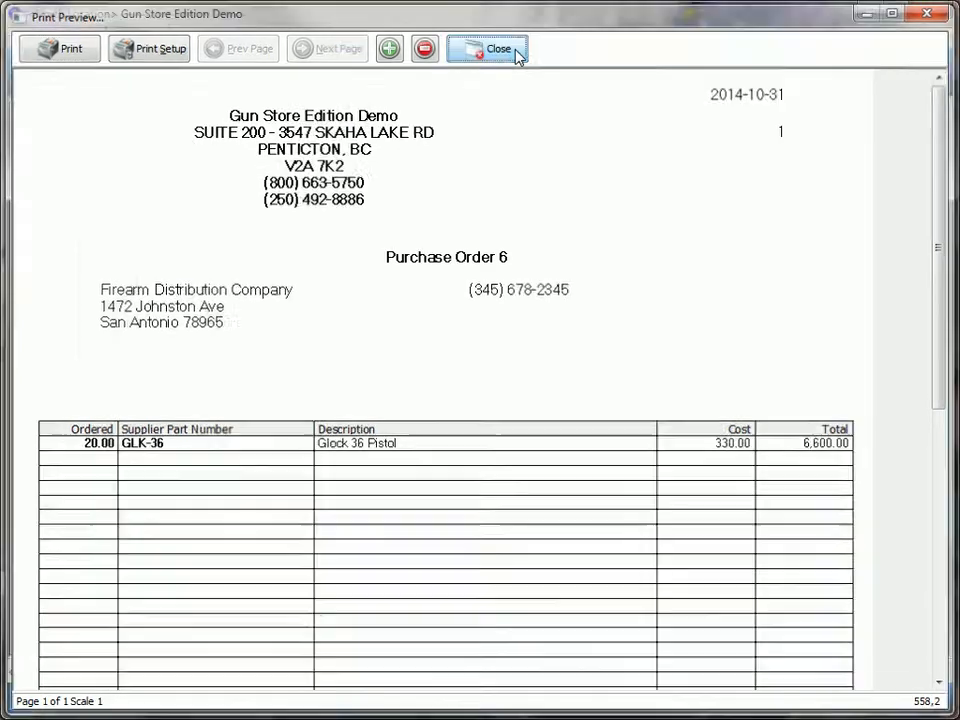
pyautogui.click(488, 48)
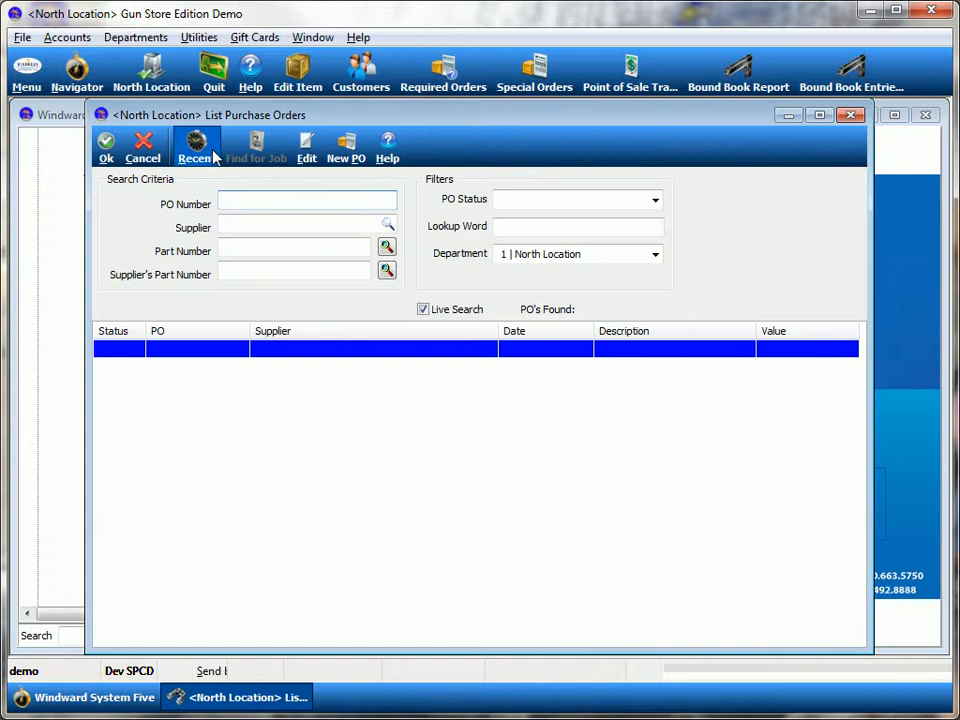
# - Reopen purchase order 6 from the recent purchase orders list
pyautogui.click(196, 148)
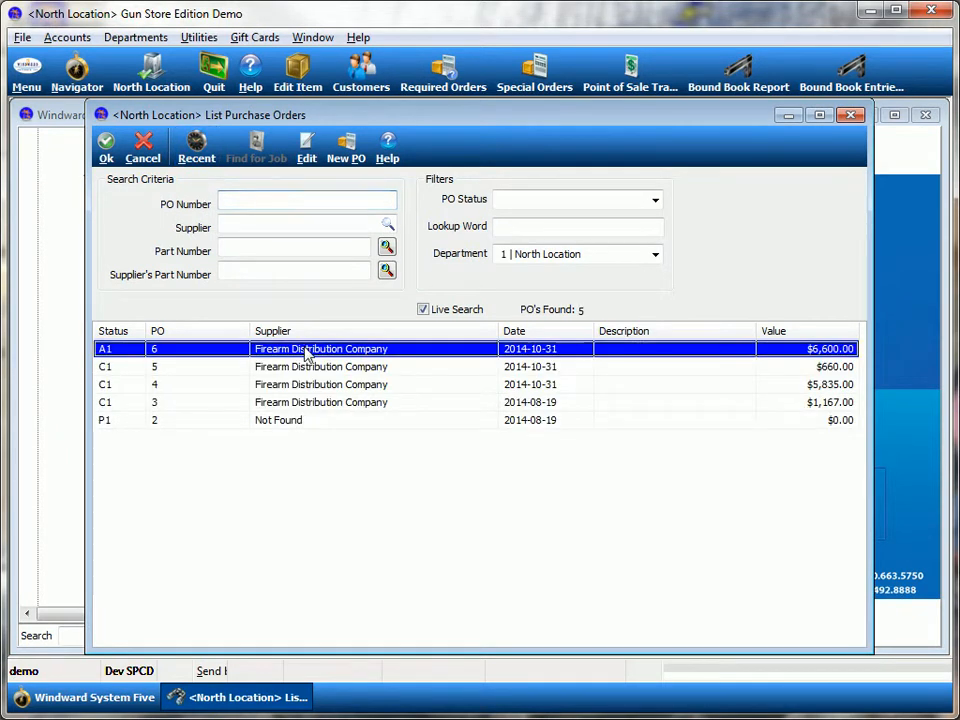
pyautogui.doubleClick(320, 348)
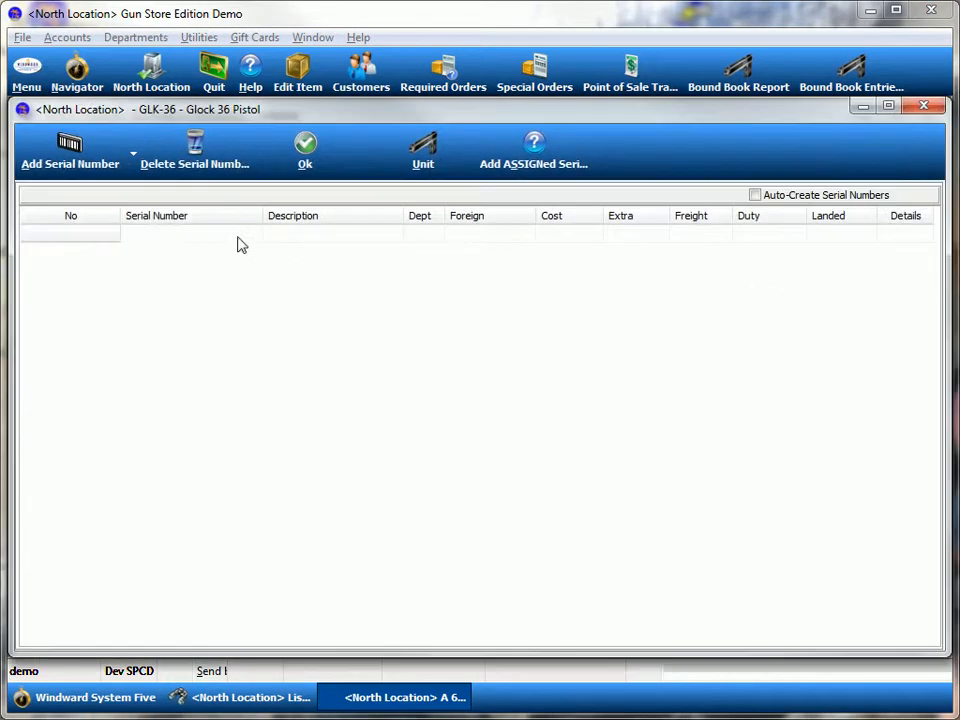
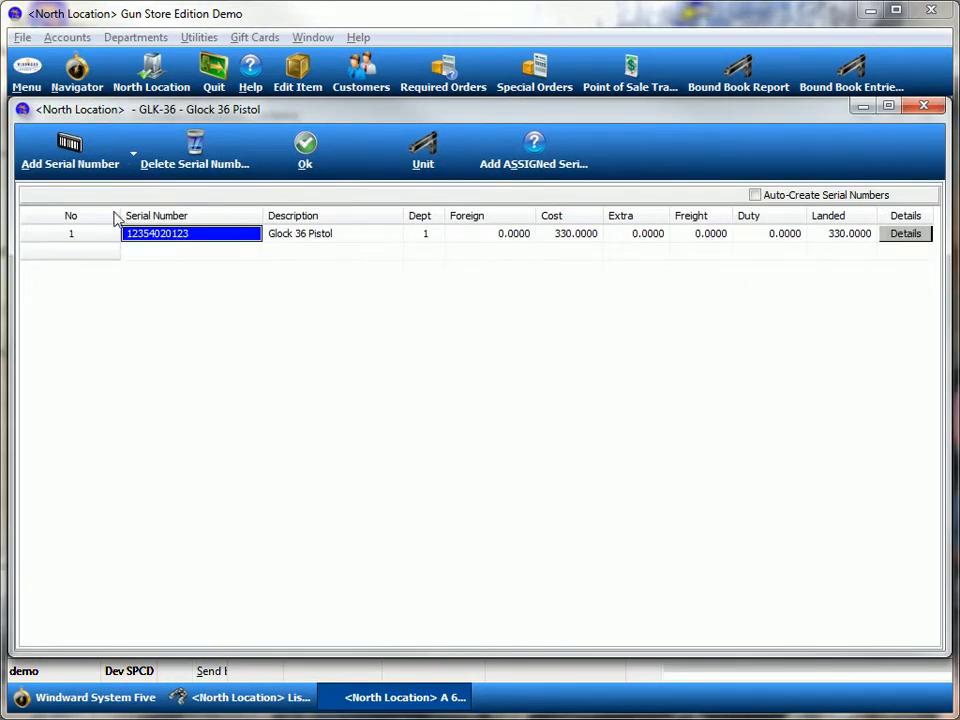
pyautogui.click(70, 150)
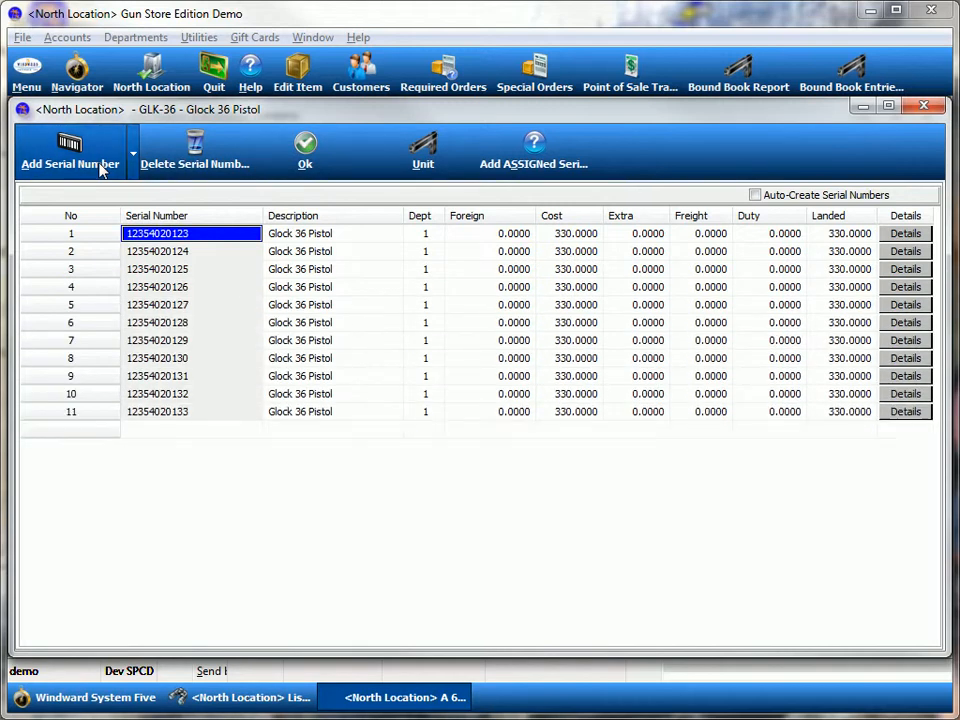
pyautogui.click(70, 150)
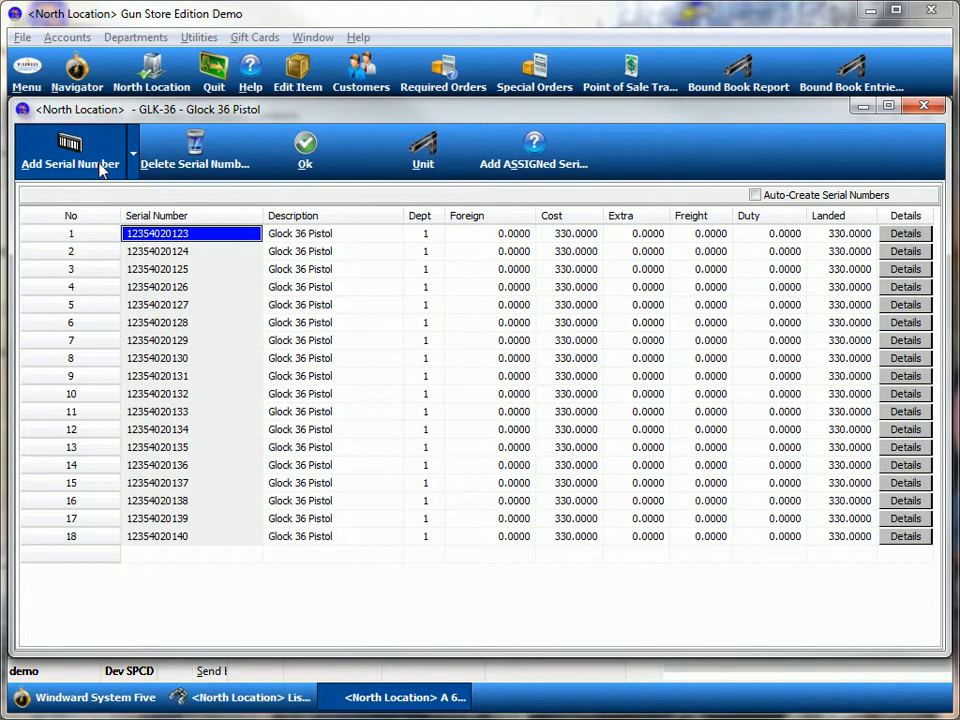
pyautogui.click(70, 150)
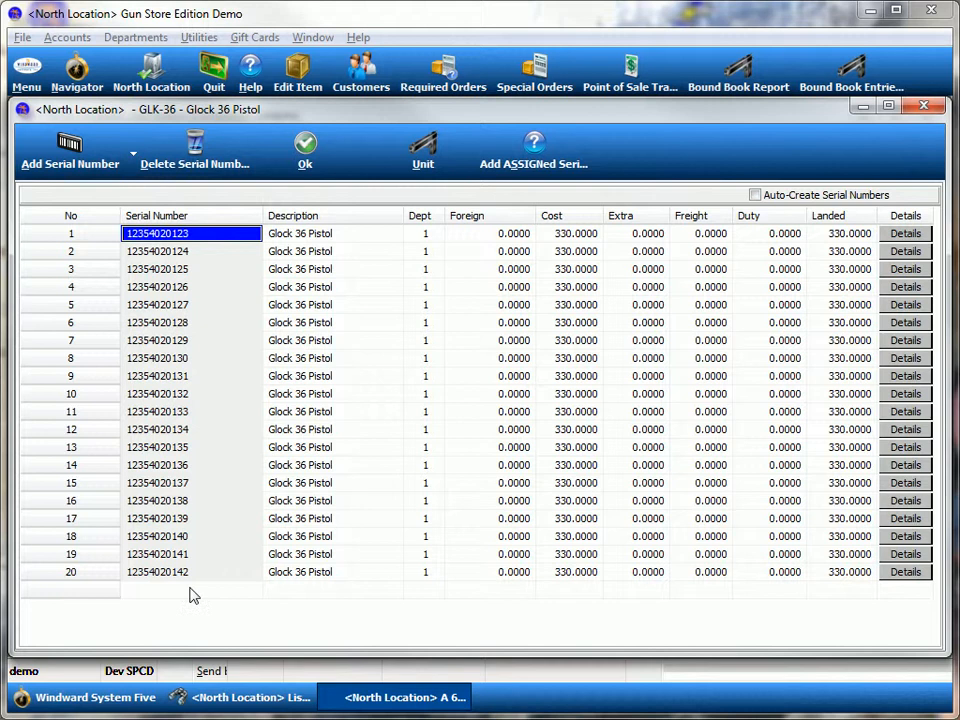
pyautogui.moveTo(384, 480)
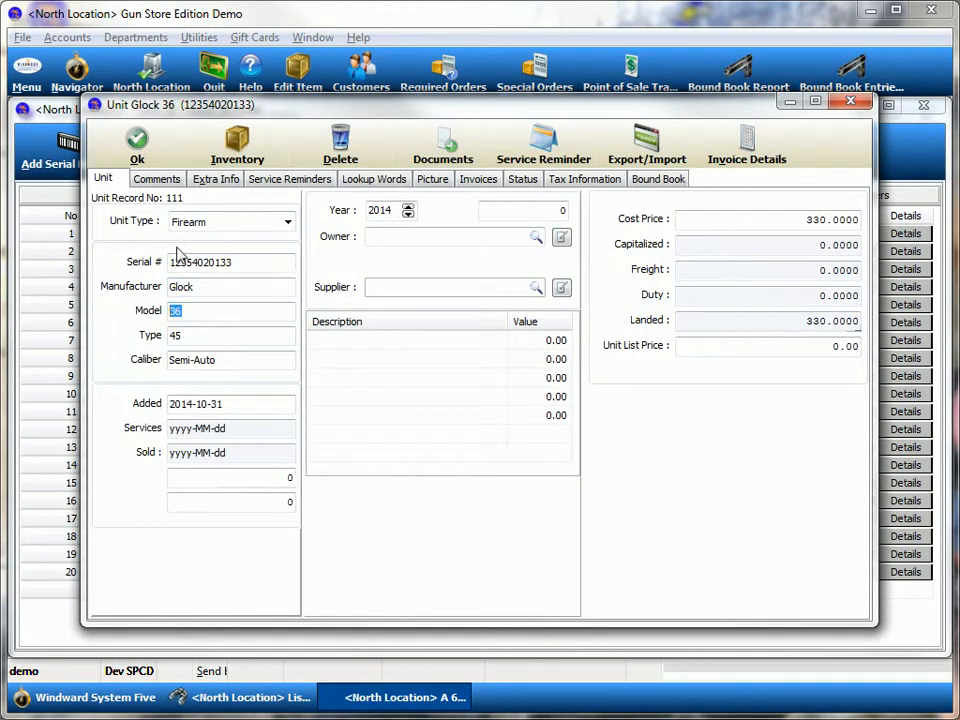
# - View the pistol's IMPORTER entry under Extra Info and return to purchase order 6
pyautogui.click(216, 178)
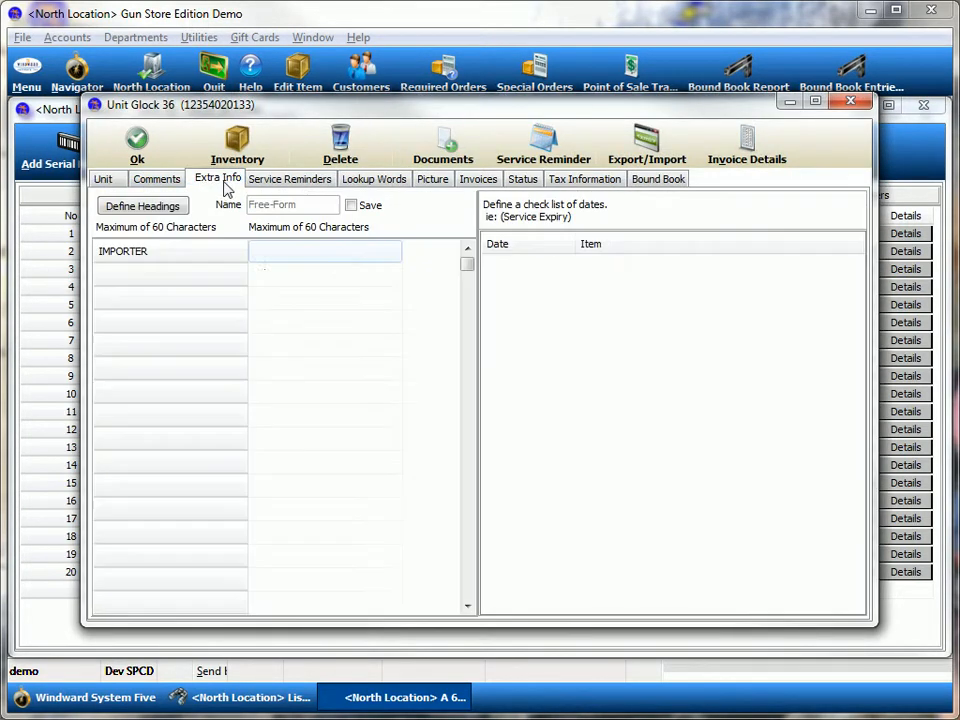
pyautogui.click(136, 144)
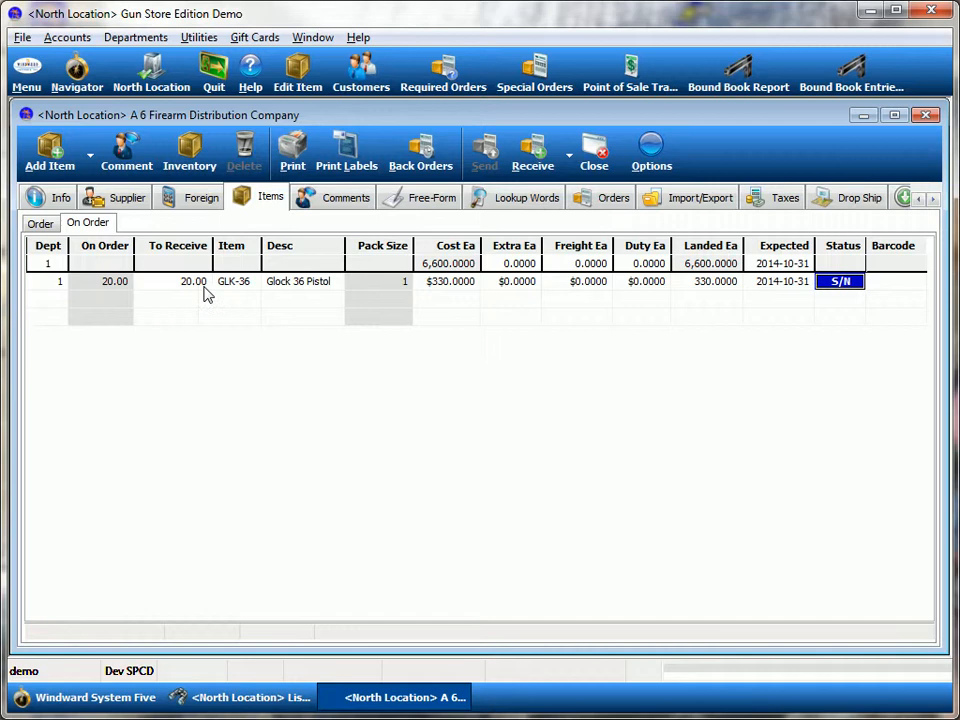
# - Receive the 20 Glock 36 pistols into stock and preview the receiving report
pyautogui.click(532, 150)
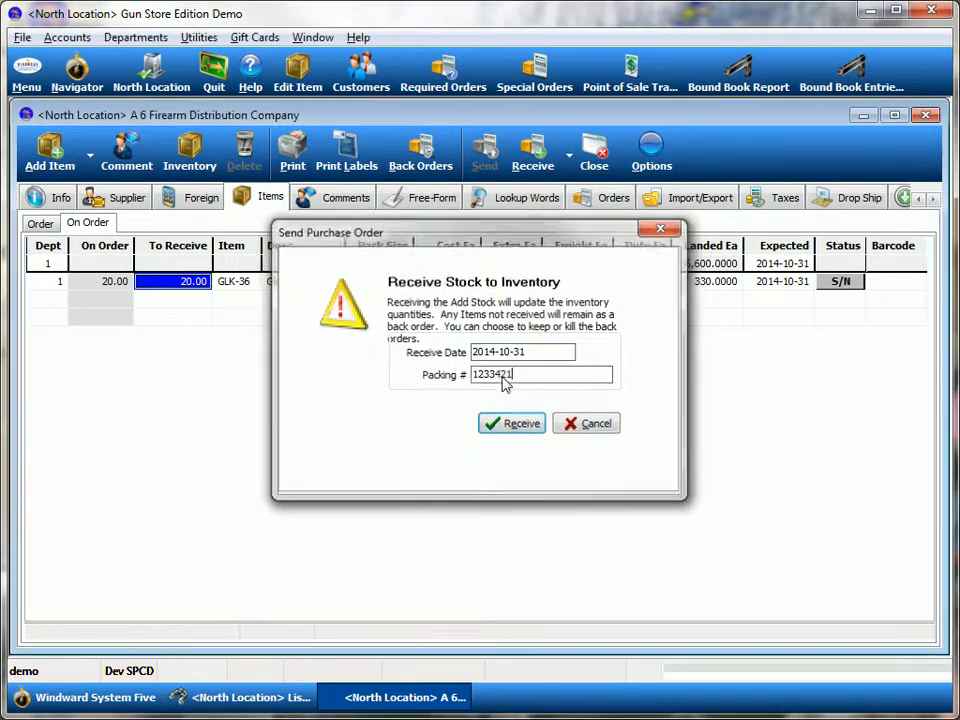
pyautogui.click(512, 424)
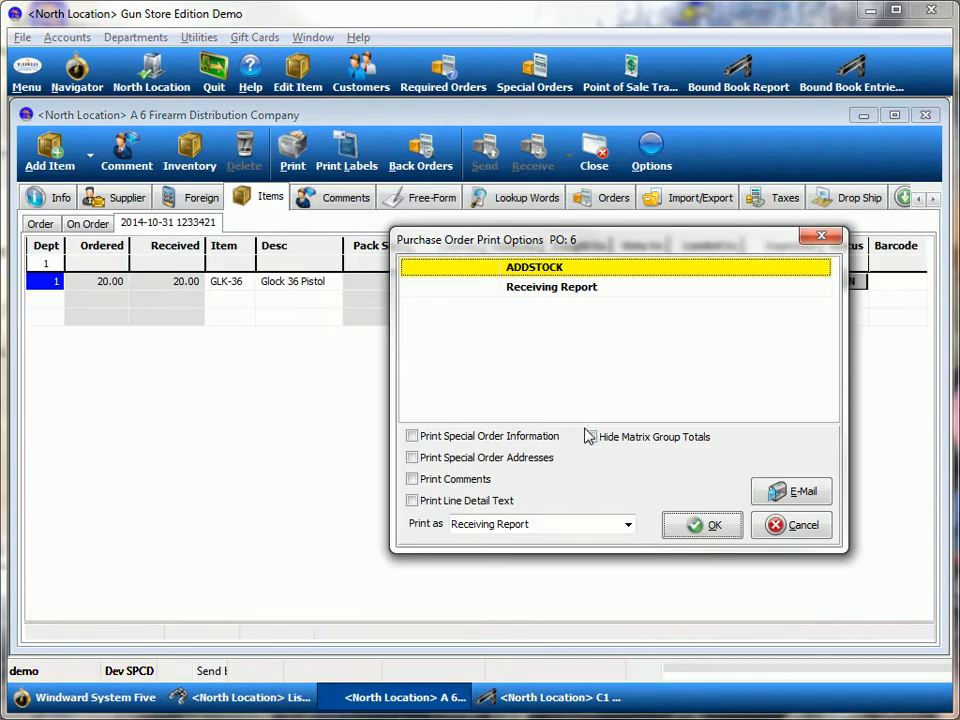
pyautogui.click(714, 524)
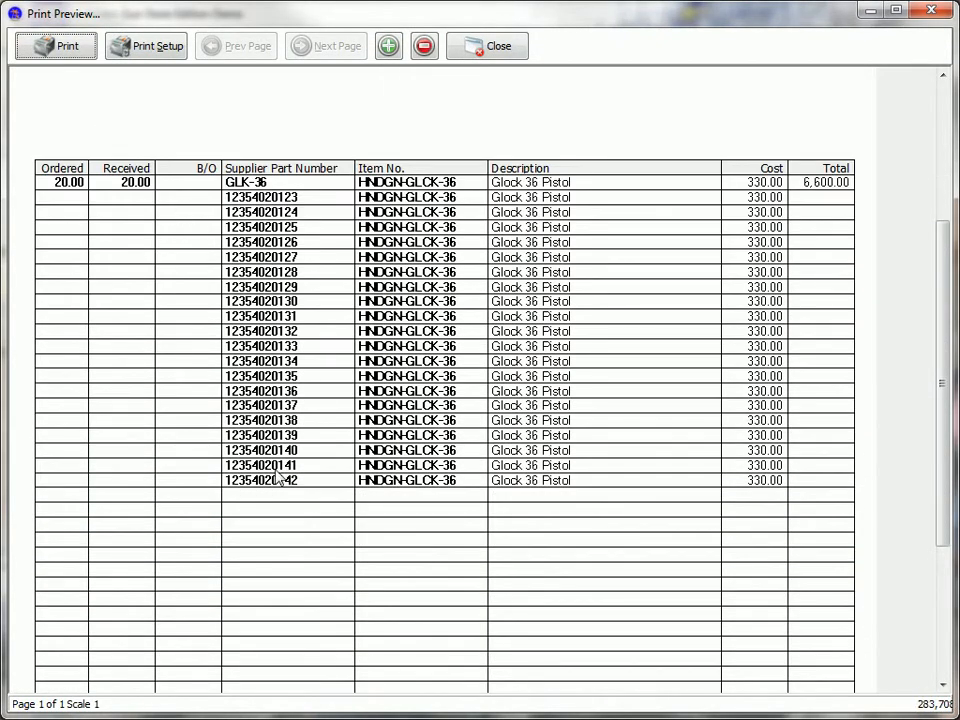
pyautogui.moveTo(48, 188)
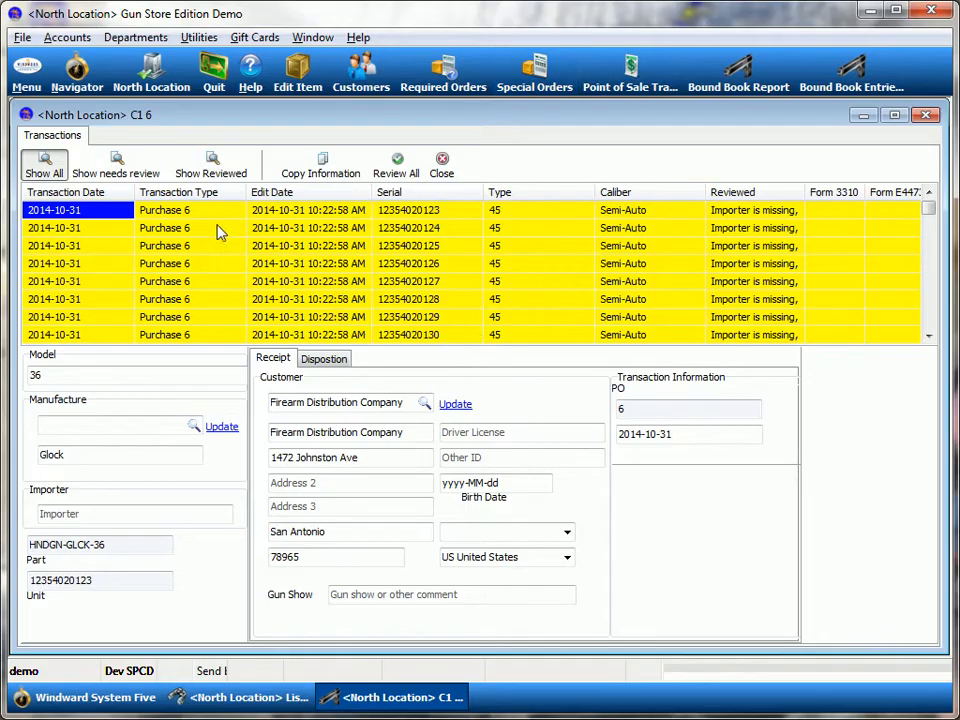
# - Enter Test Importing as importer on the first Purchase 6 transactions and save
pyautogui.click(752, 210)
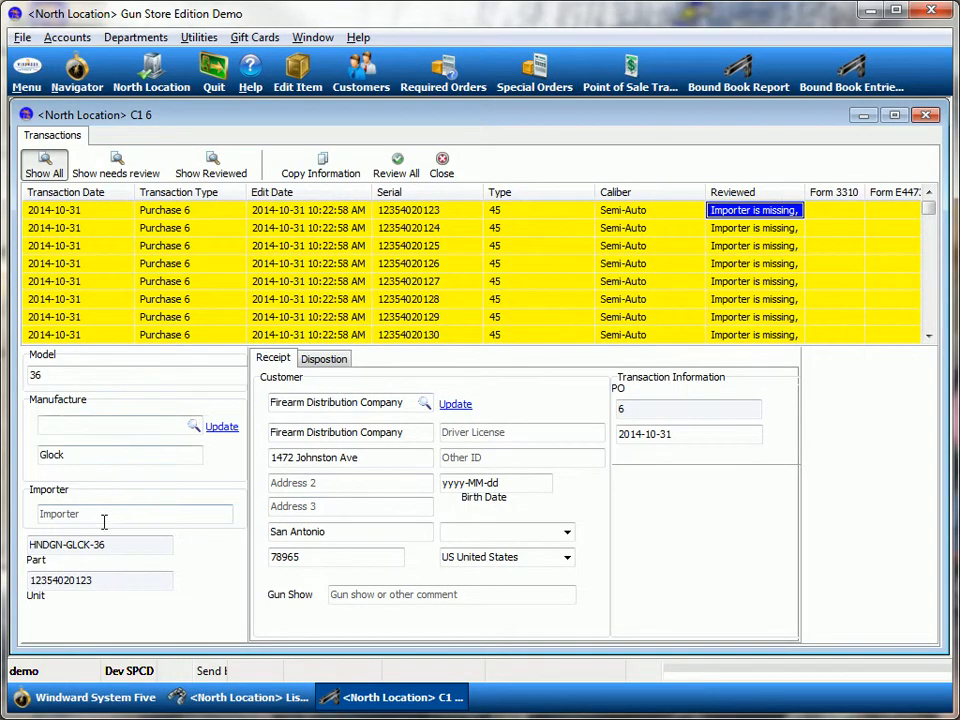
pyautogui.write('Test Importing')
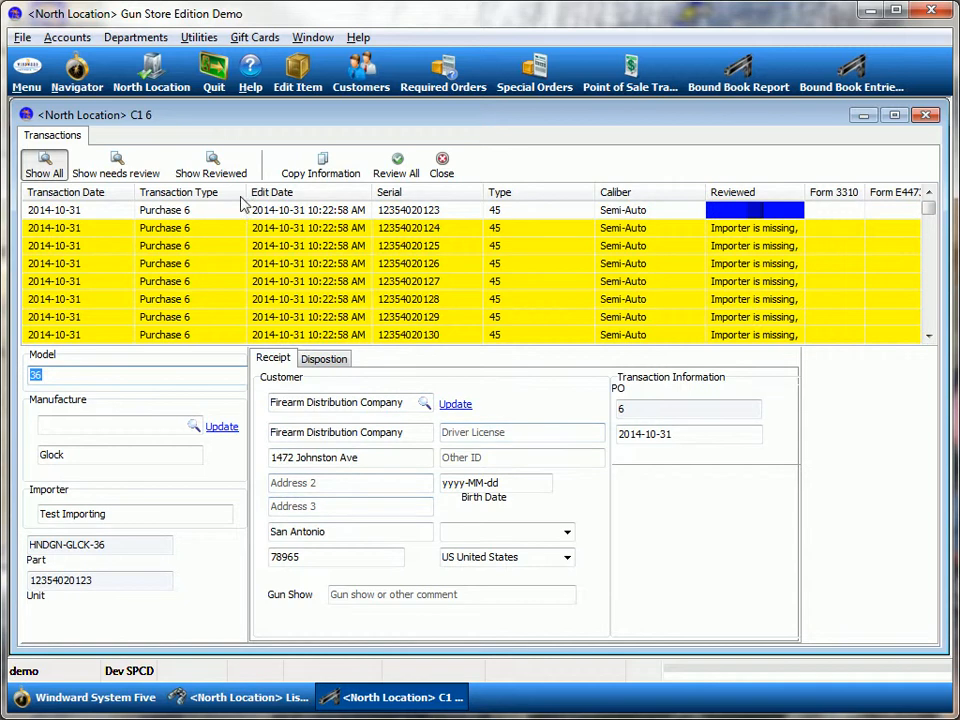
pyautogui.click(308, 244)
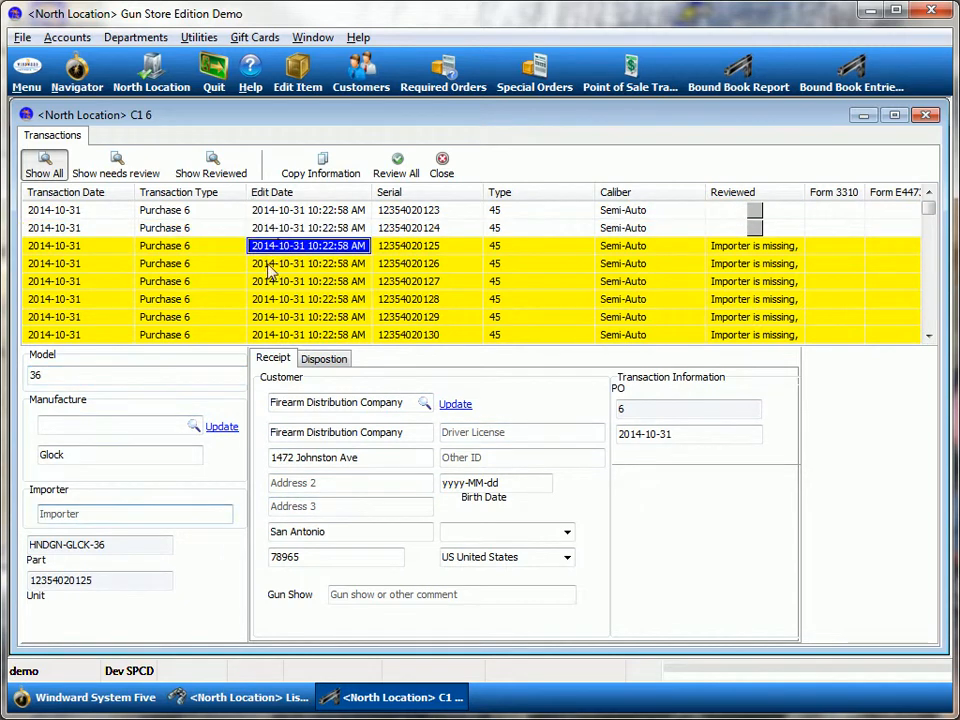
pyautogui.click(308, 264)
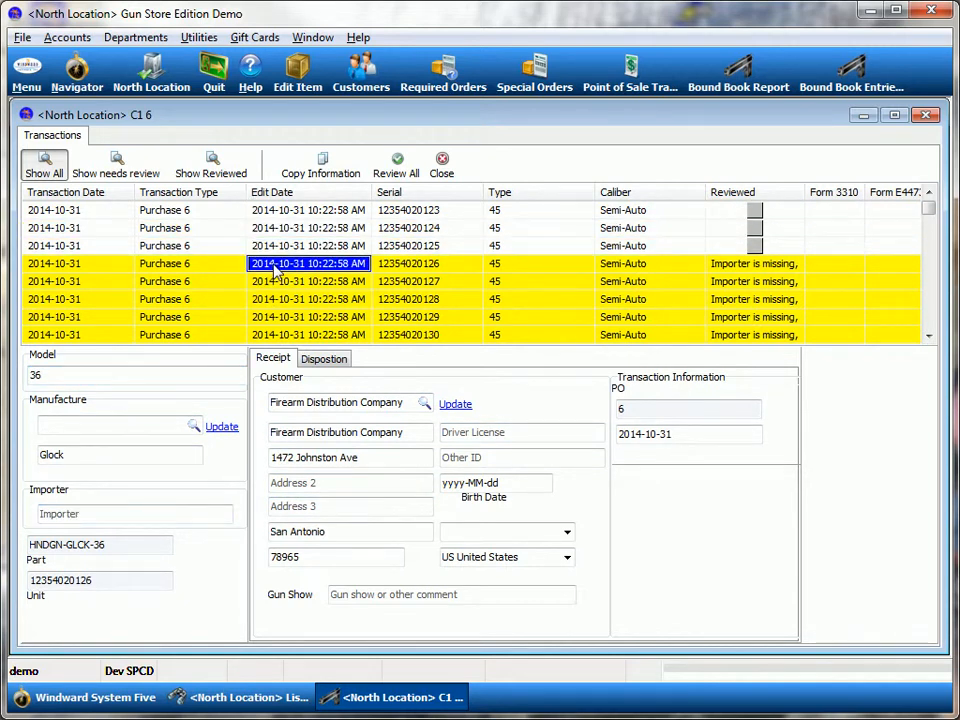
pyautogui.write('Test Importing')
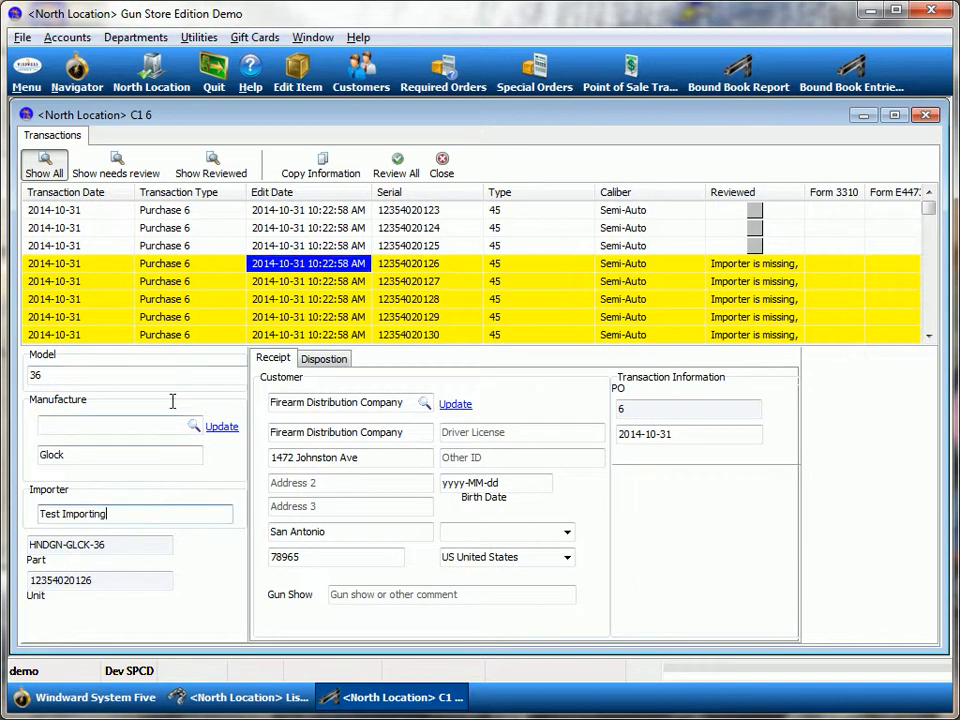
pyautogui.click(406, 280)
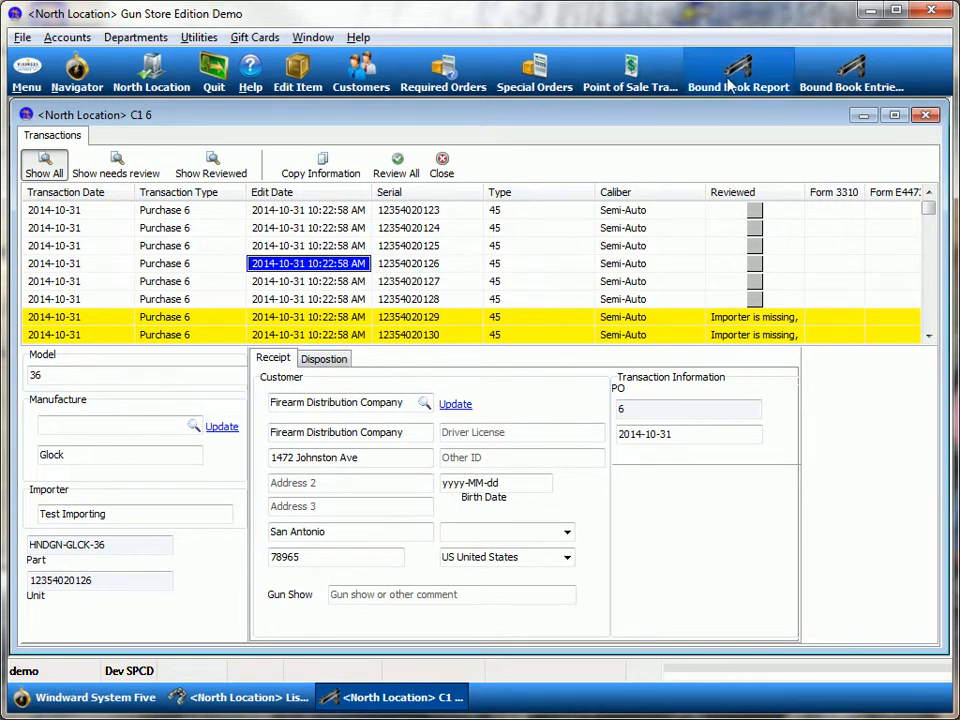
# - View the Bound Book report showing sequences 13–17 with Test Import as importer
pyautogui.click(738, 72)
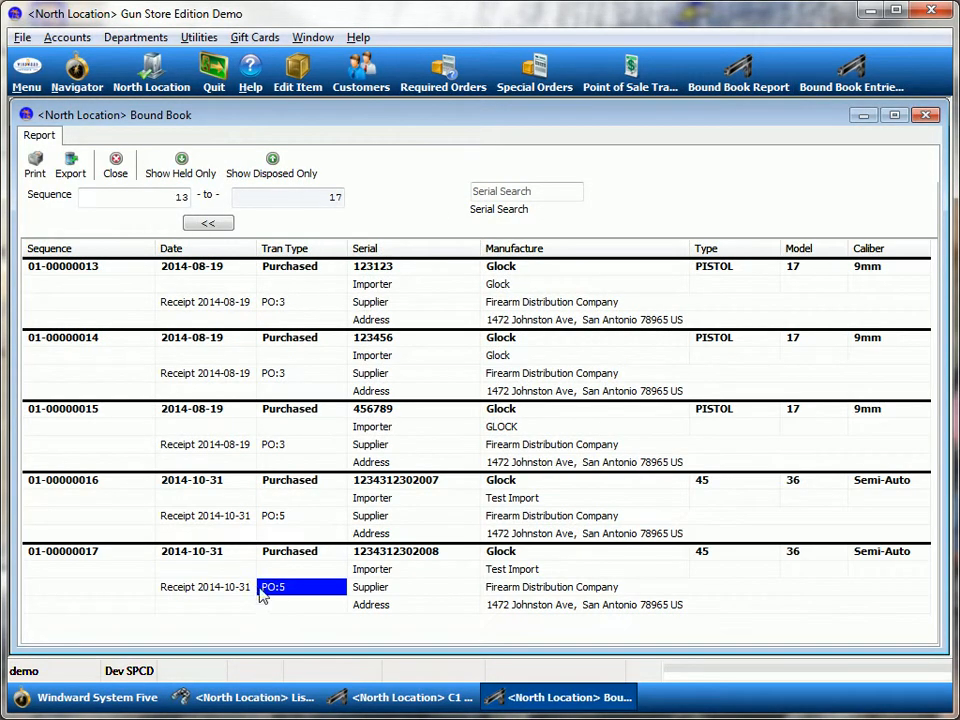
pyautogui.moveTo(452, 620)
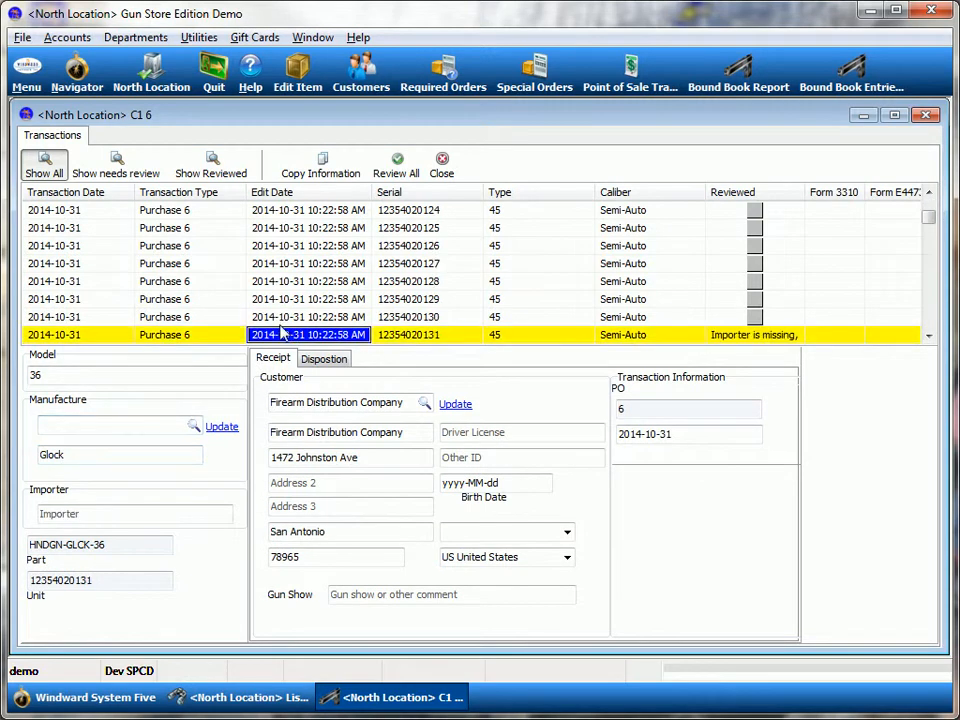
# - Set all Glock 36 transactions as reviewed and bring up the bound book report for sequences 13–37
pyautogui.click(396, 164)
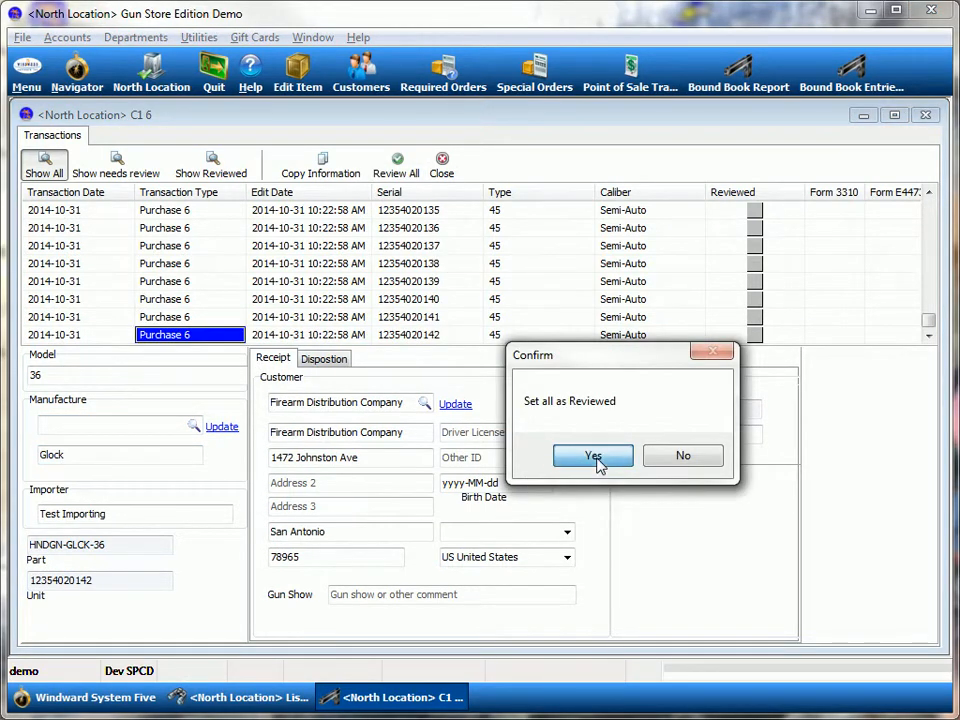
pyautogui.click(592, 456)
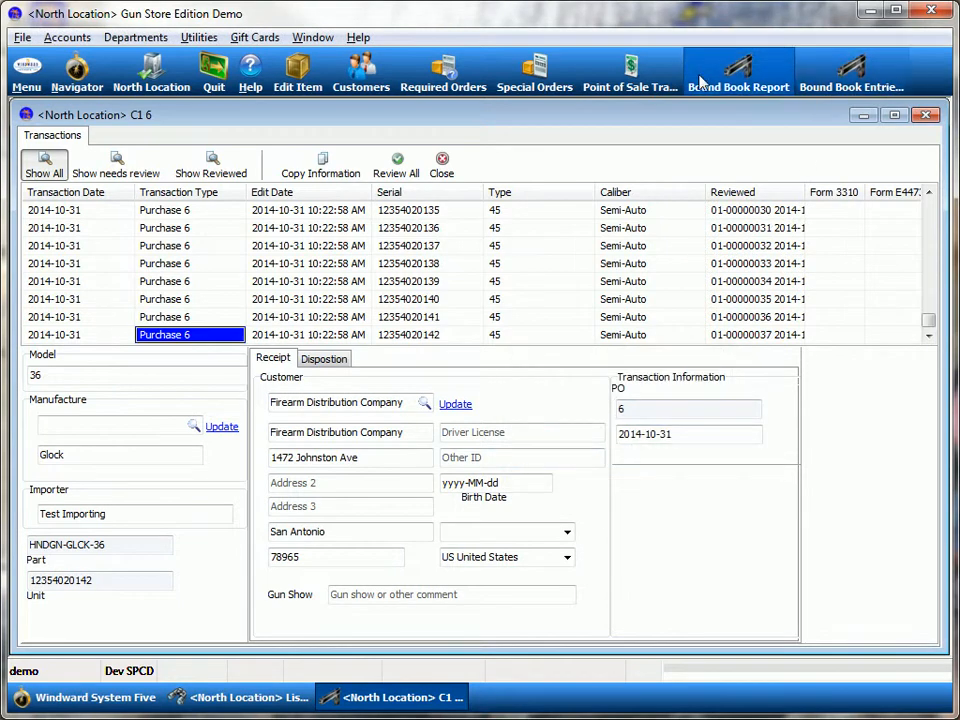
pyautogui.click(738, 70)
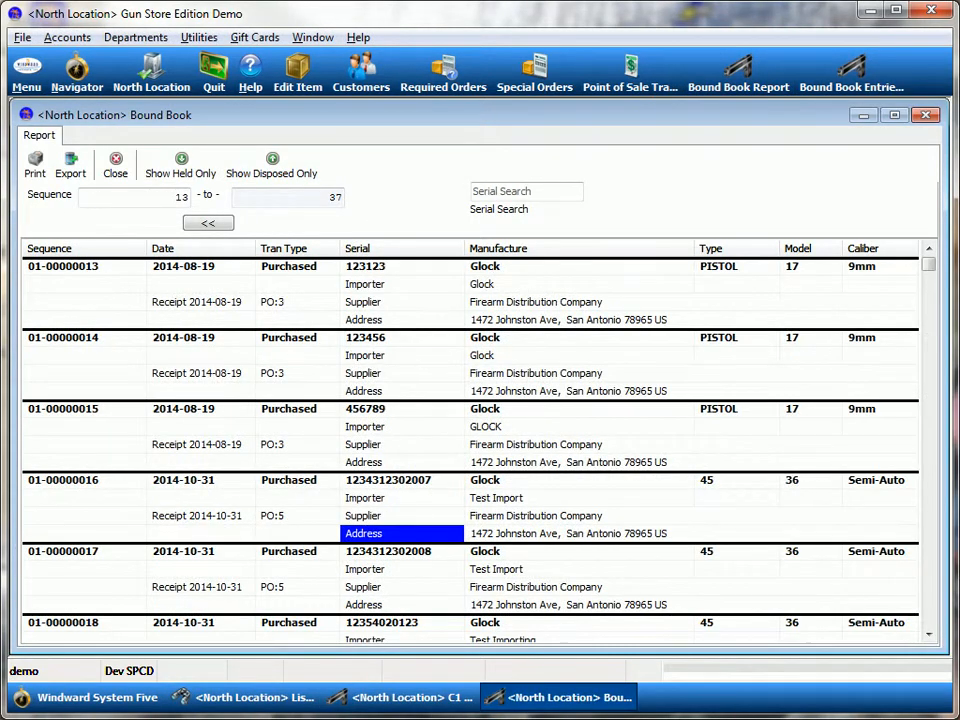
pyautogui.scroll(-3)
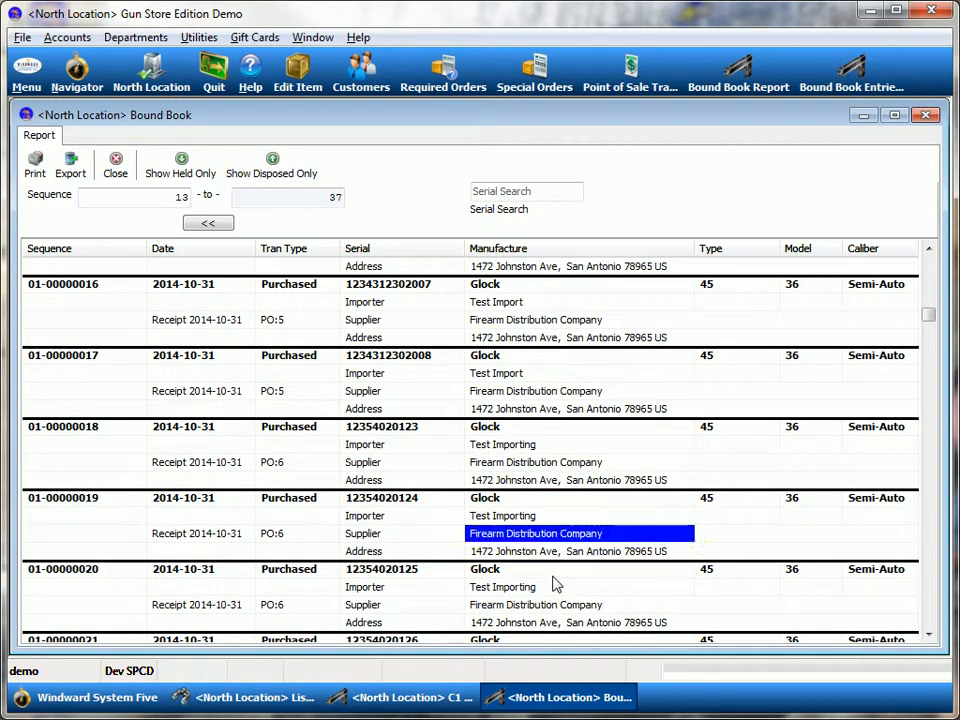
pyautogui.scroll(-3)
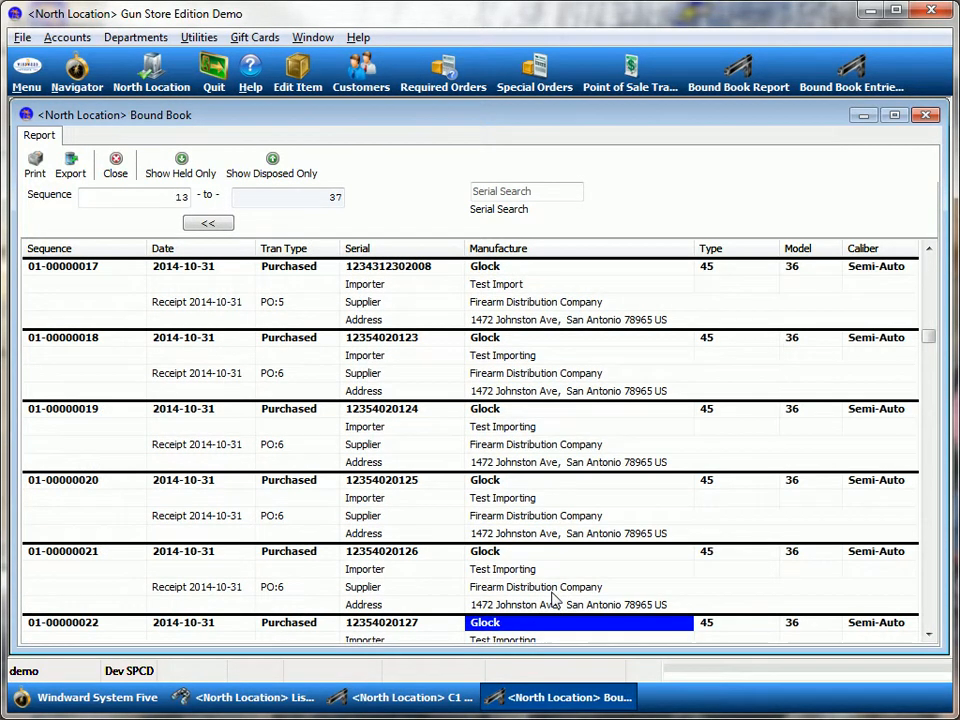